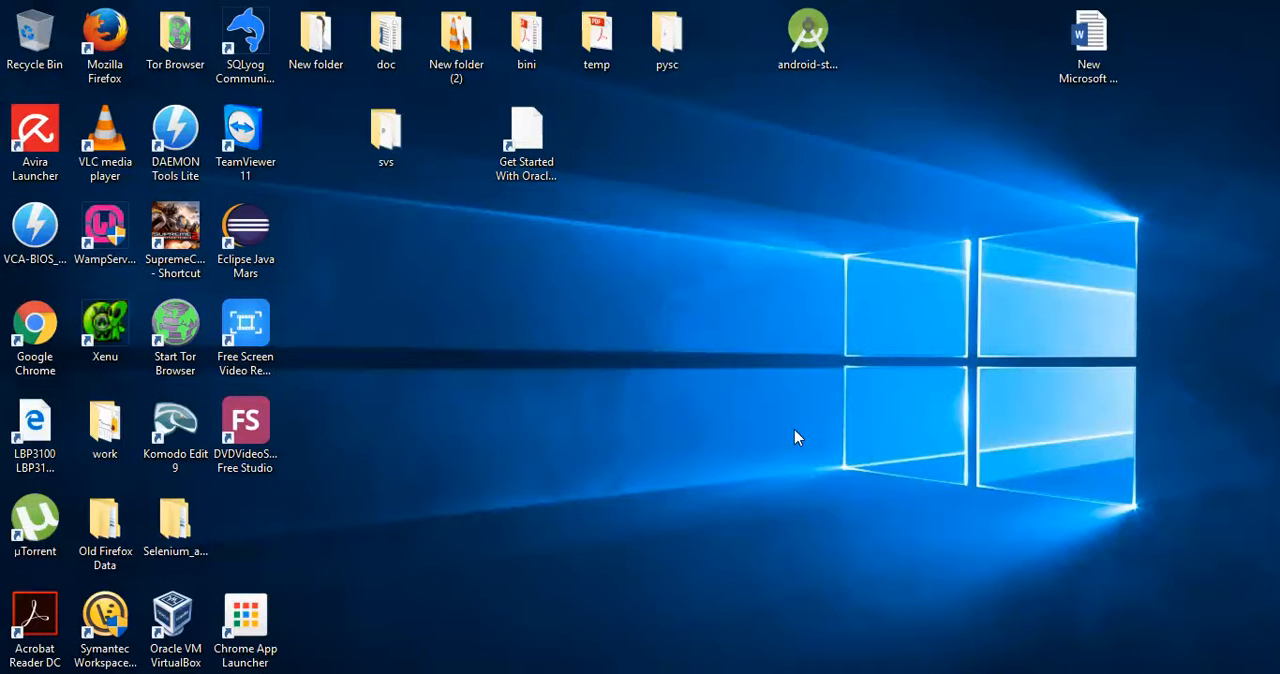
mouse_move(785, 518)
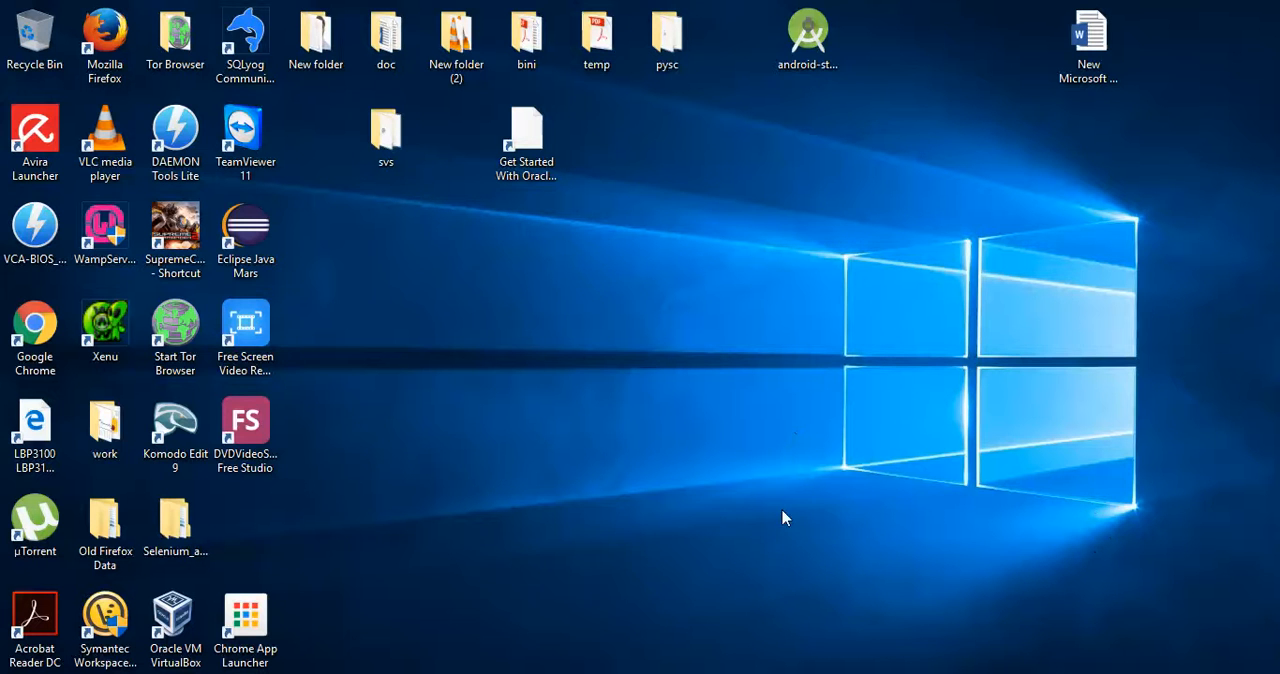
mouse_move(640, 487)
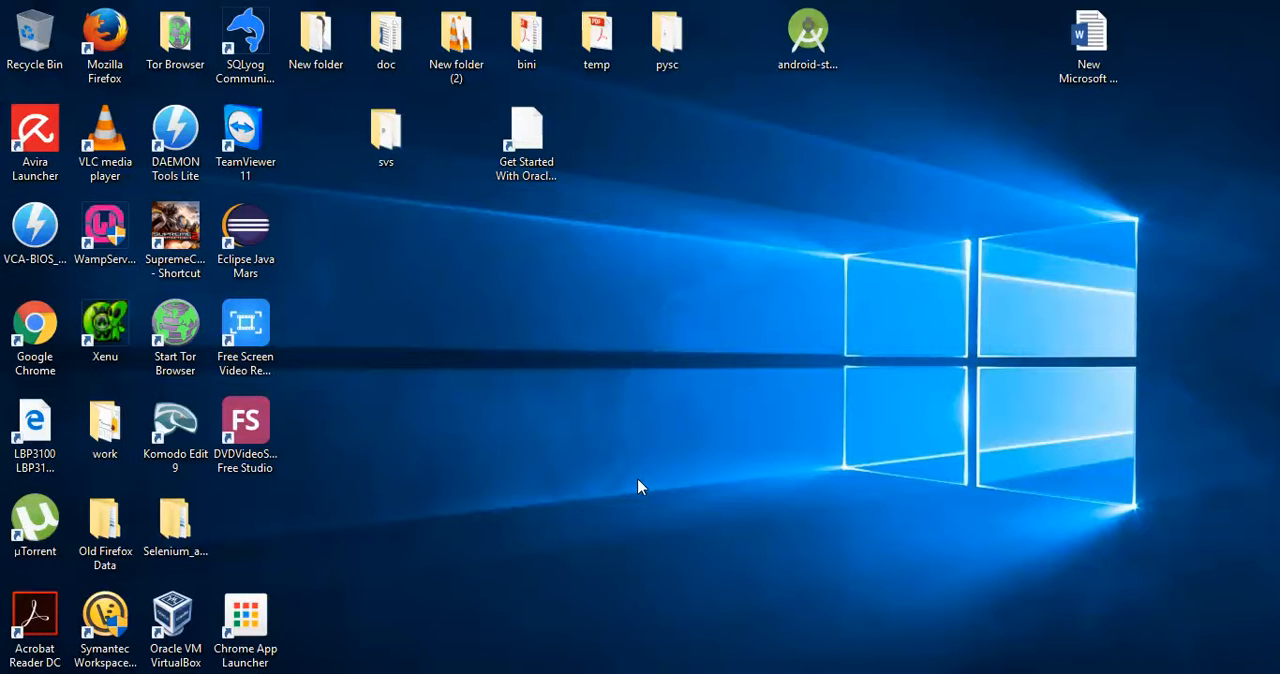
mouse_move(639, 478)
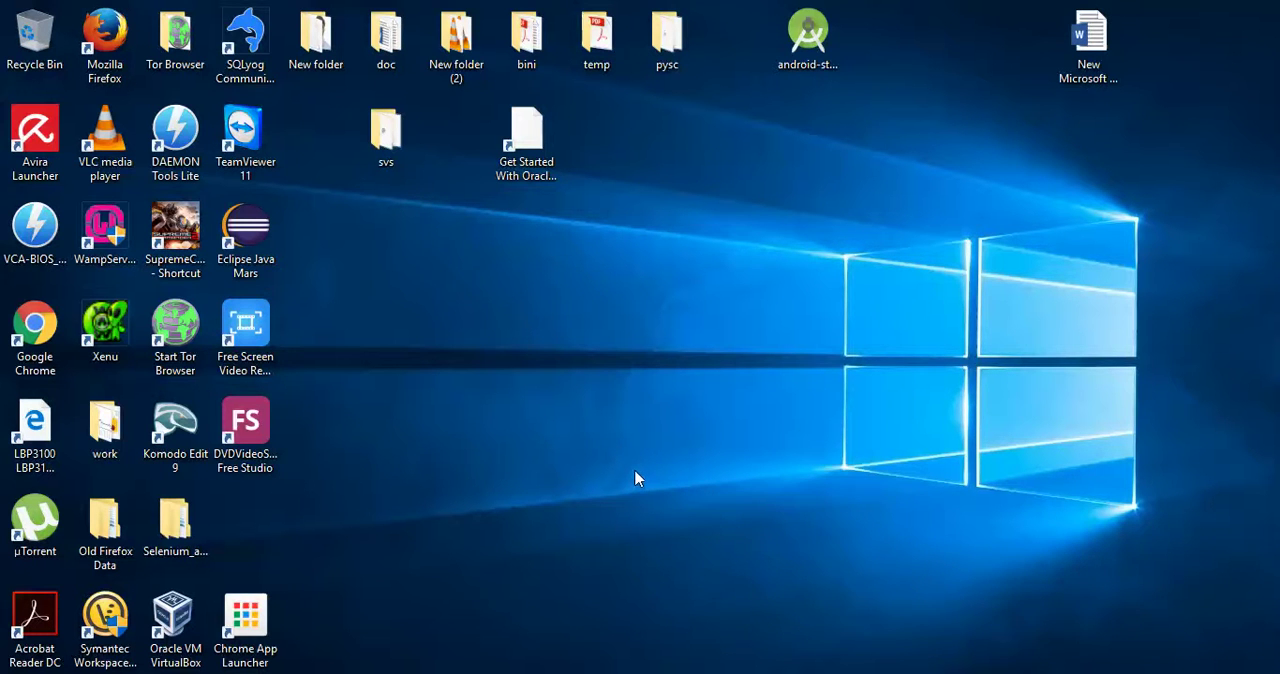
mouse_move(590, 505)
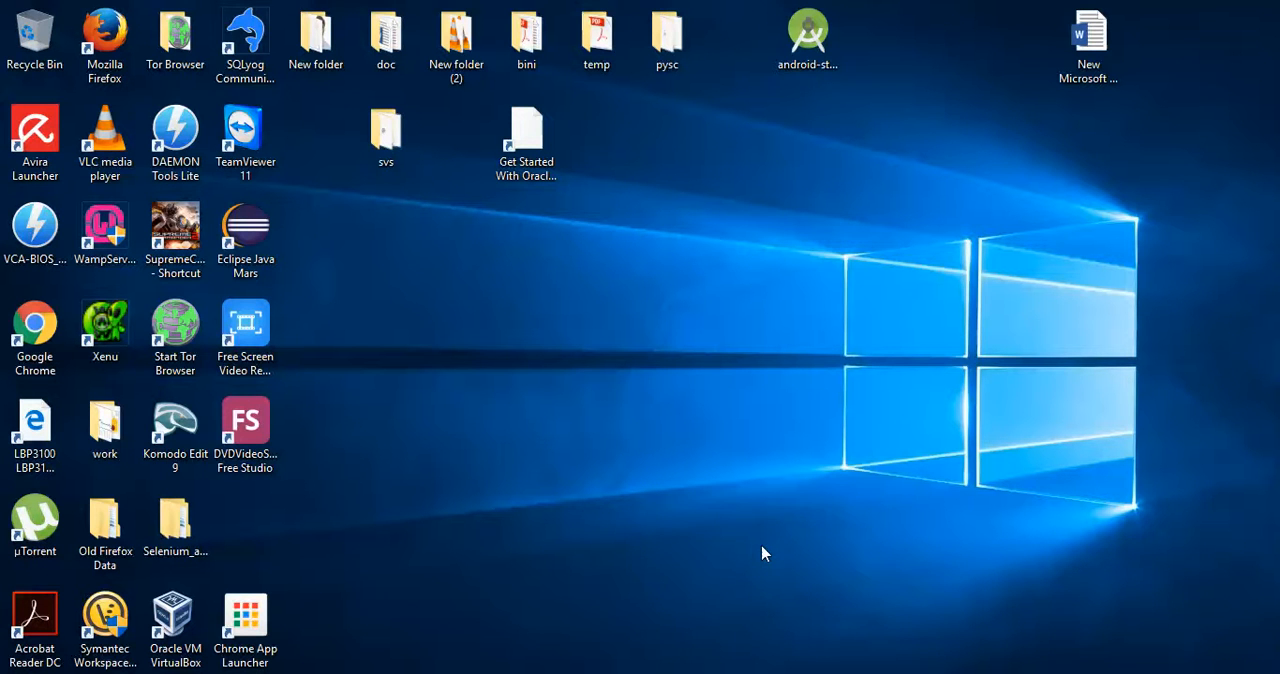
mouse_move(573, 524)
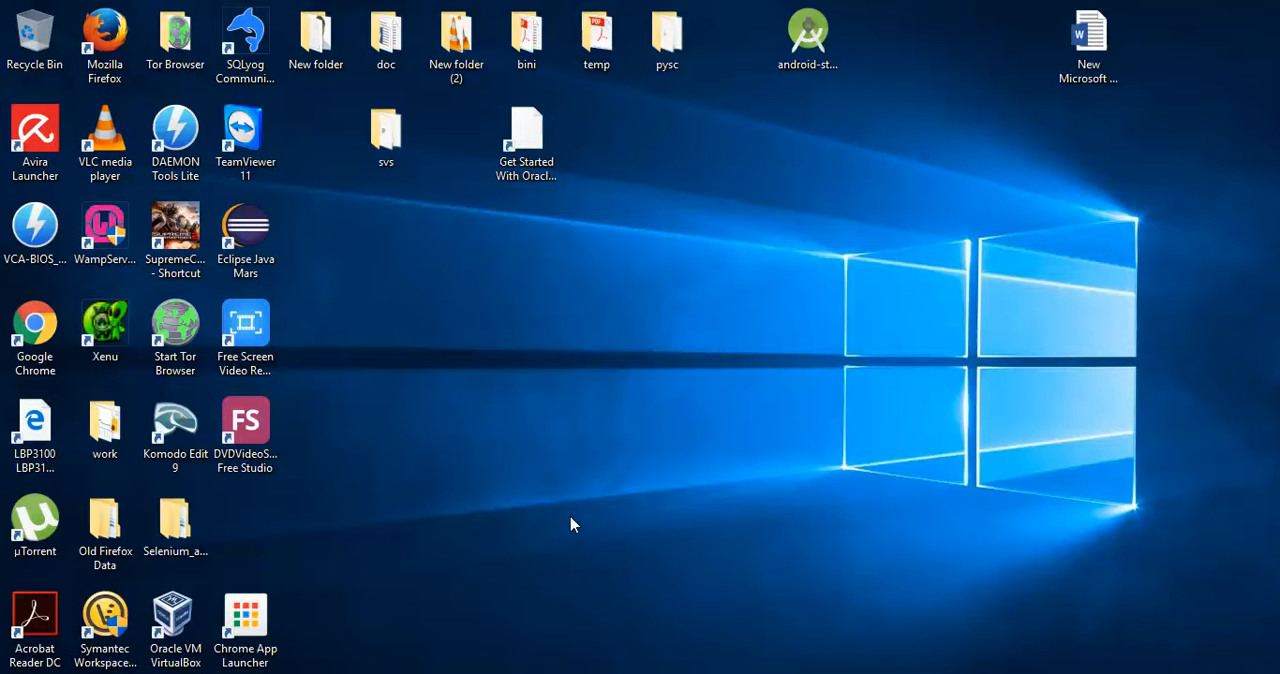
mouse_move(575, 508)
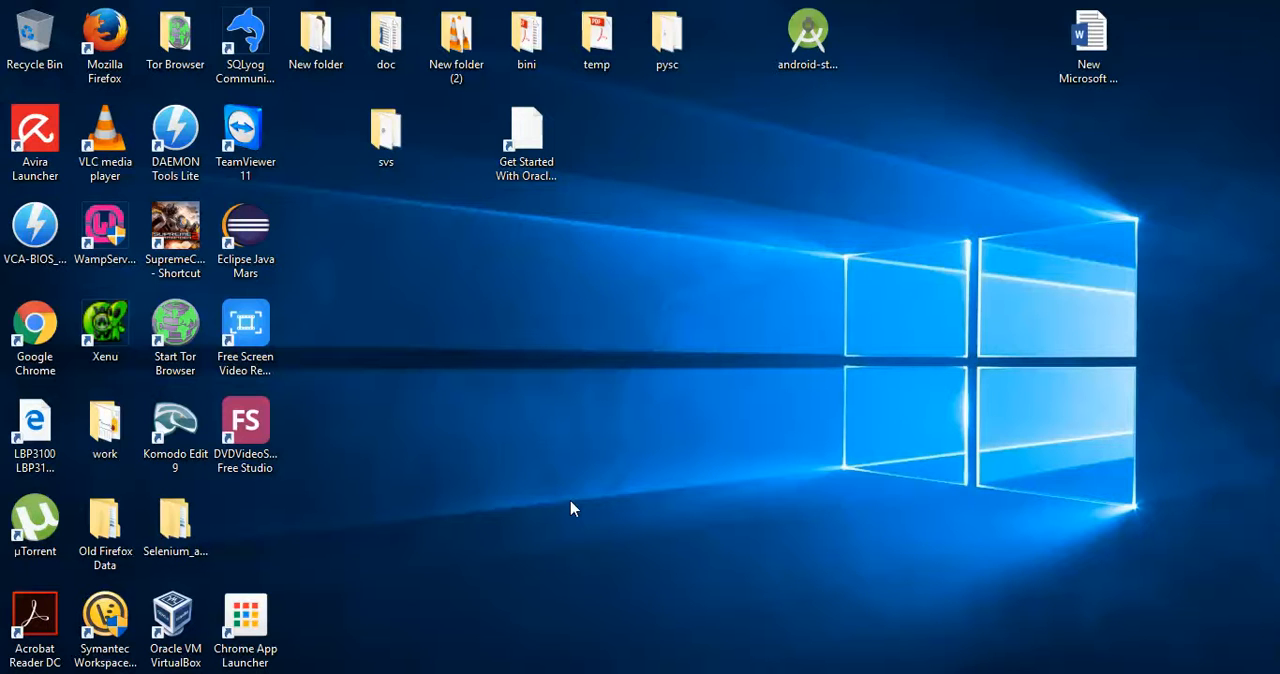
mouse_move(472, 560)
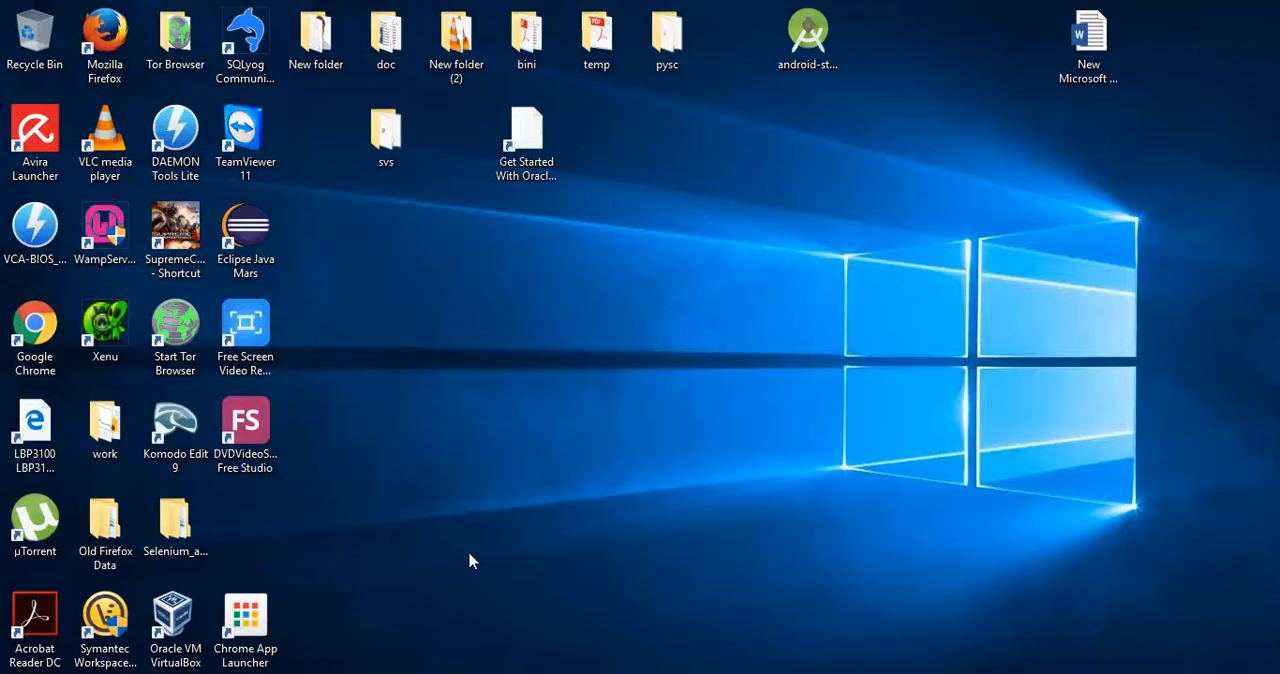
mouse_move(478, 558)
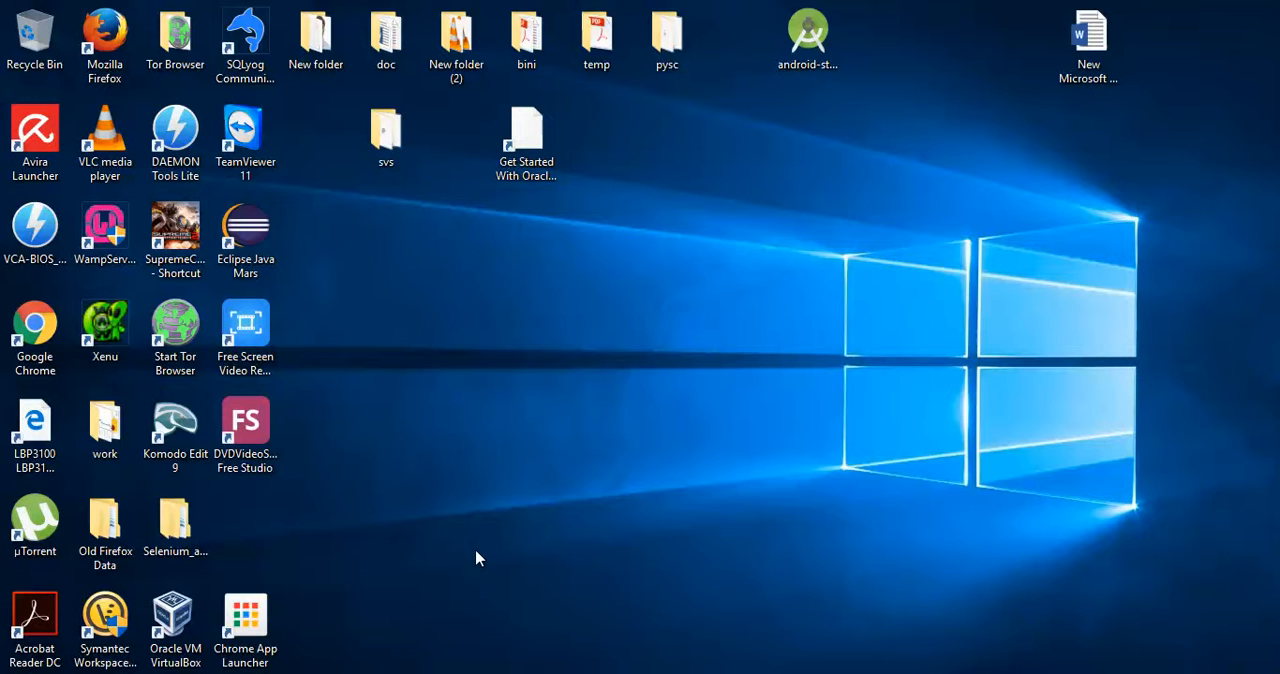
Launch Command Prompt via Run and run 'adb devices' to list the one attached device
key("Win+r")
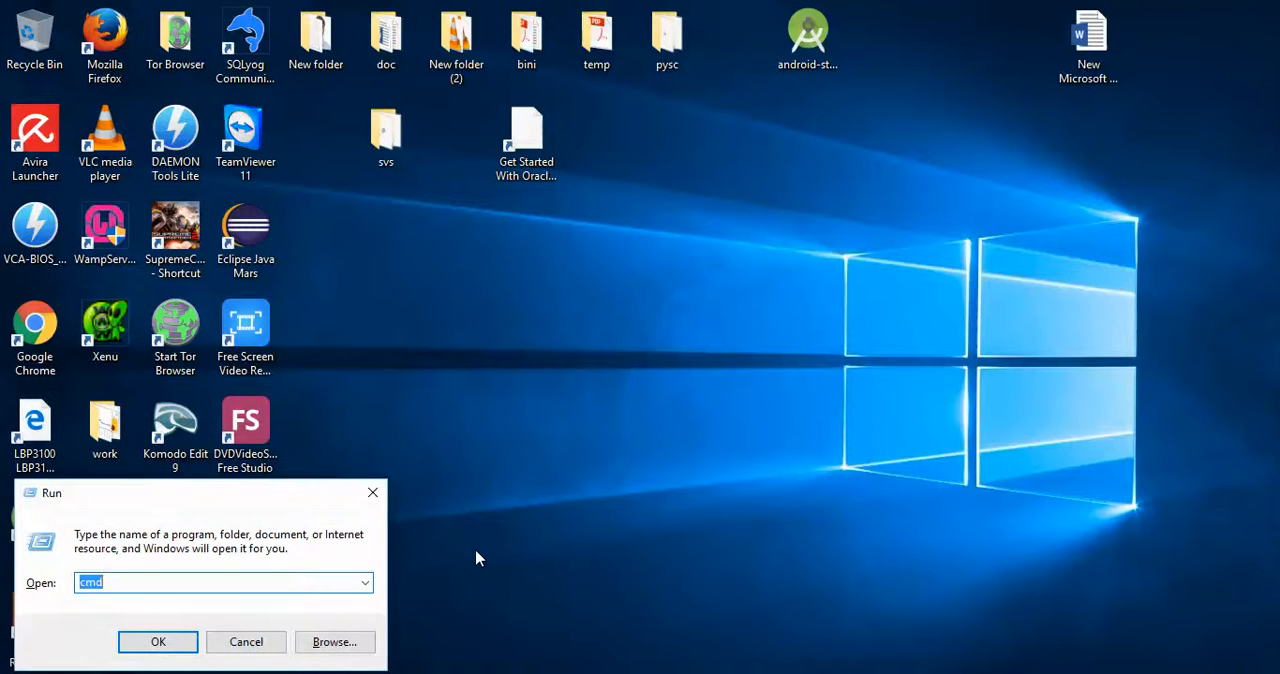
left_click(157, 641)
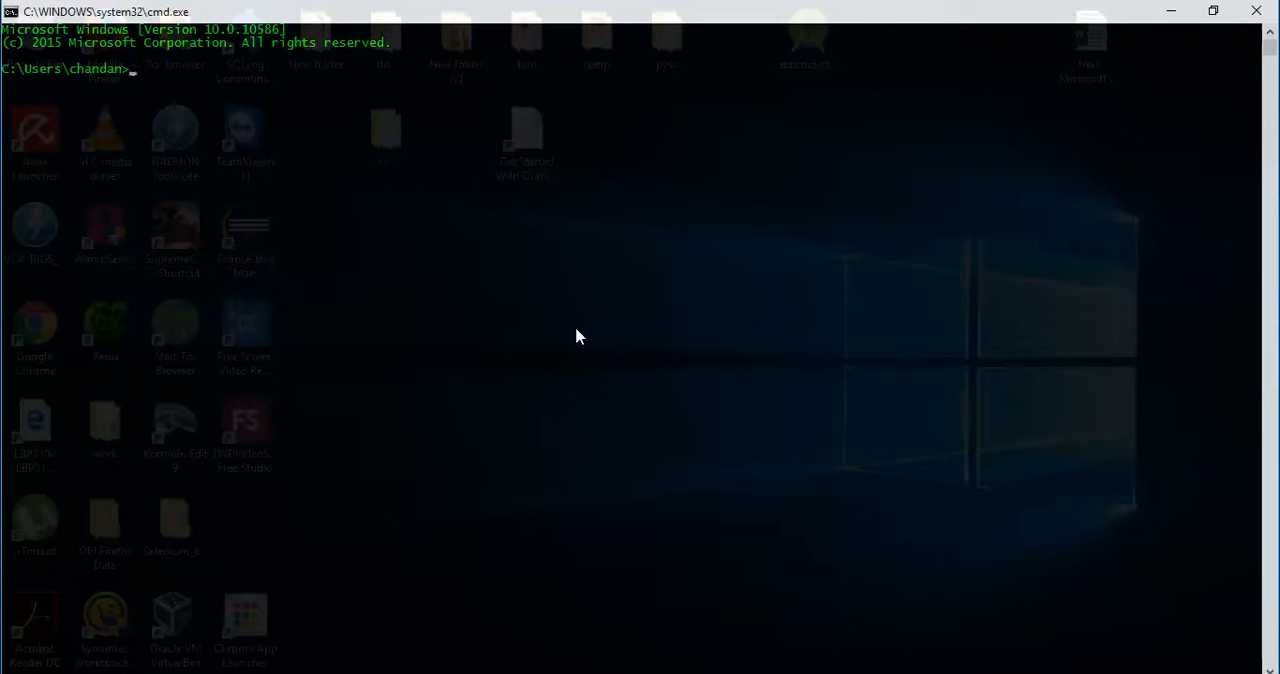
type("adb d")
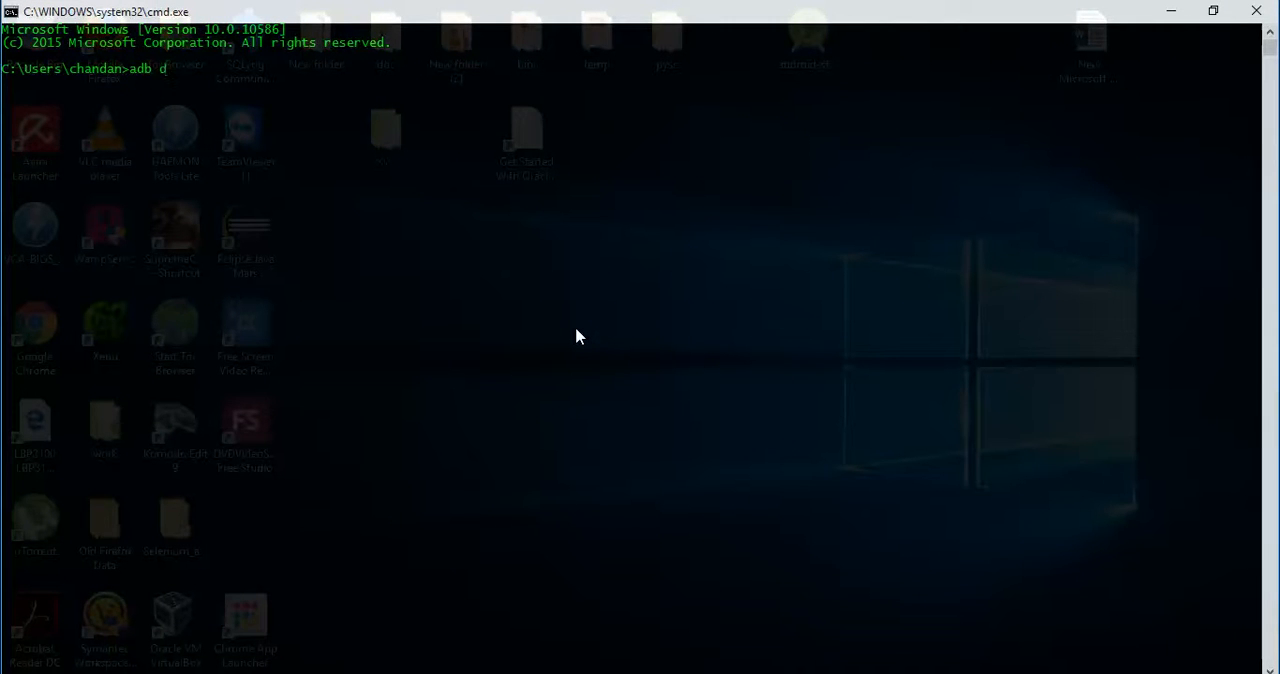
key("Return")
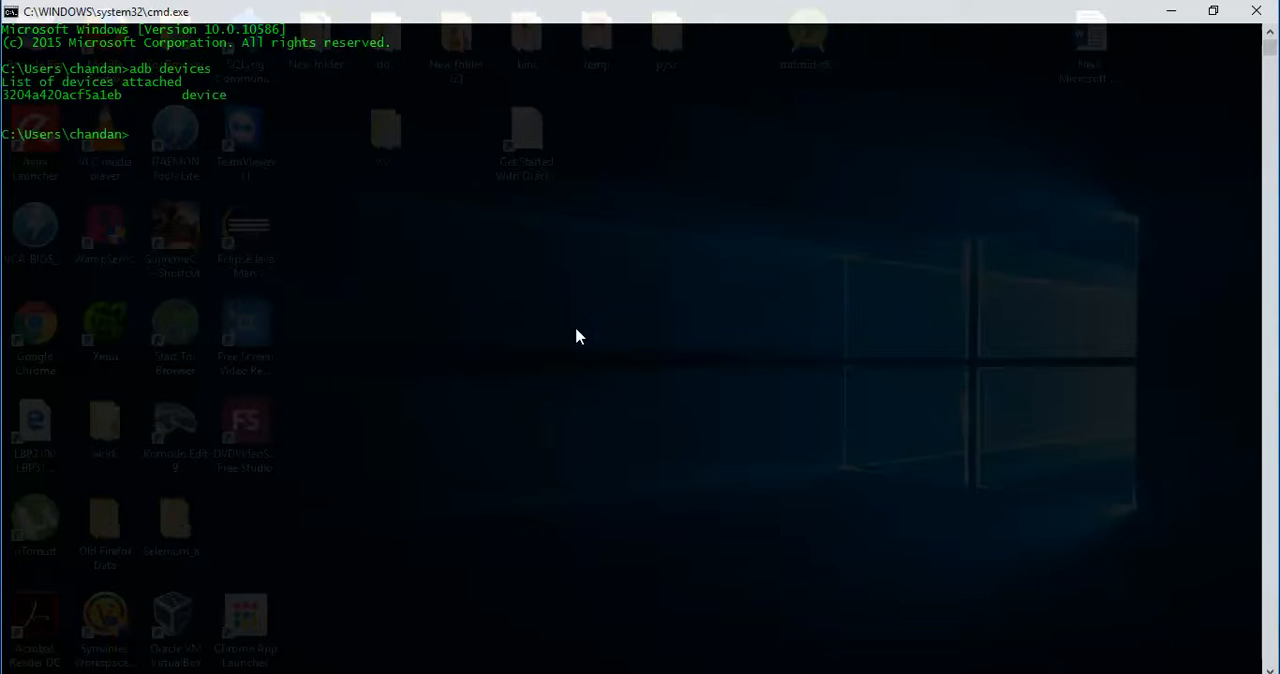
mouse_move(480, 276)
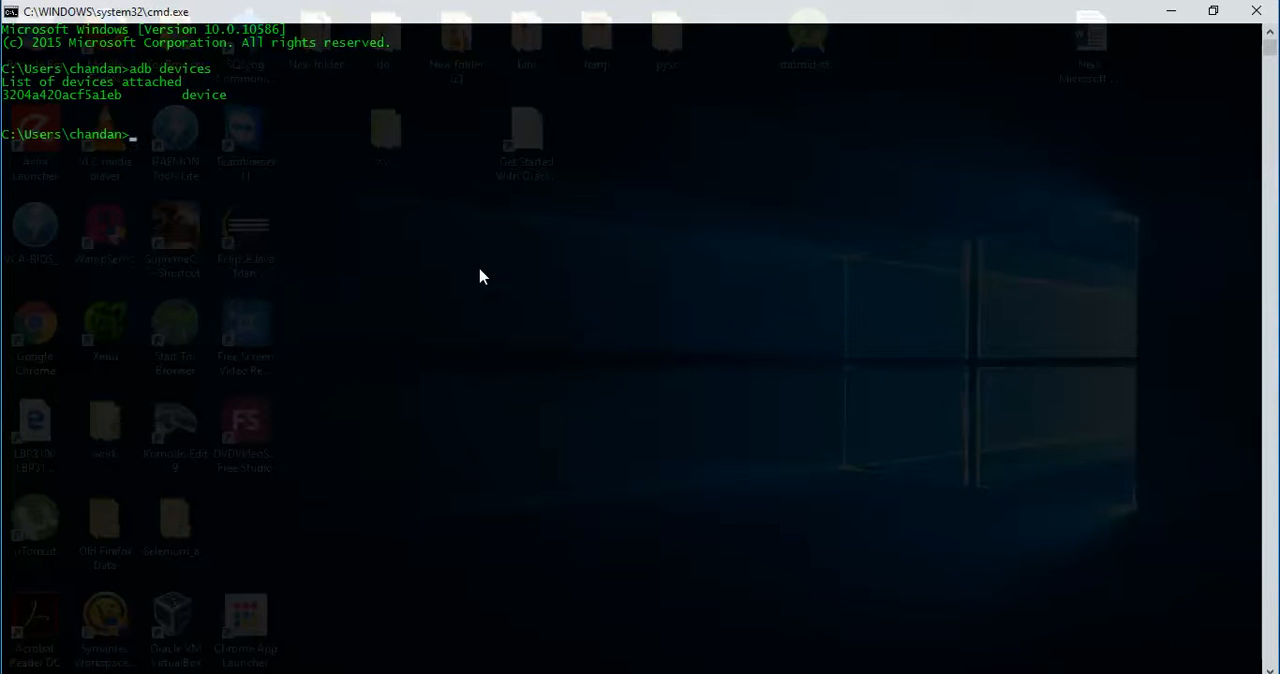
mouse_move(240, 140)
type("adb sh")
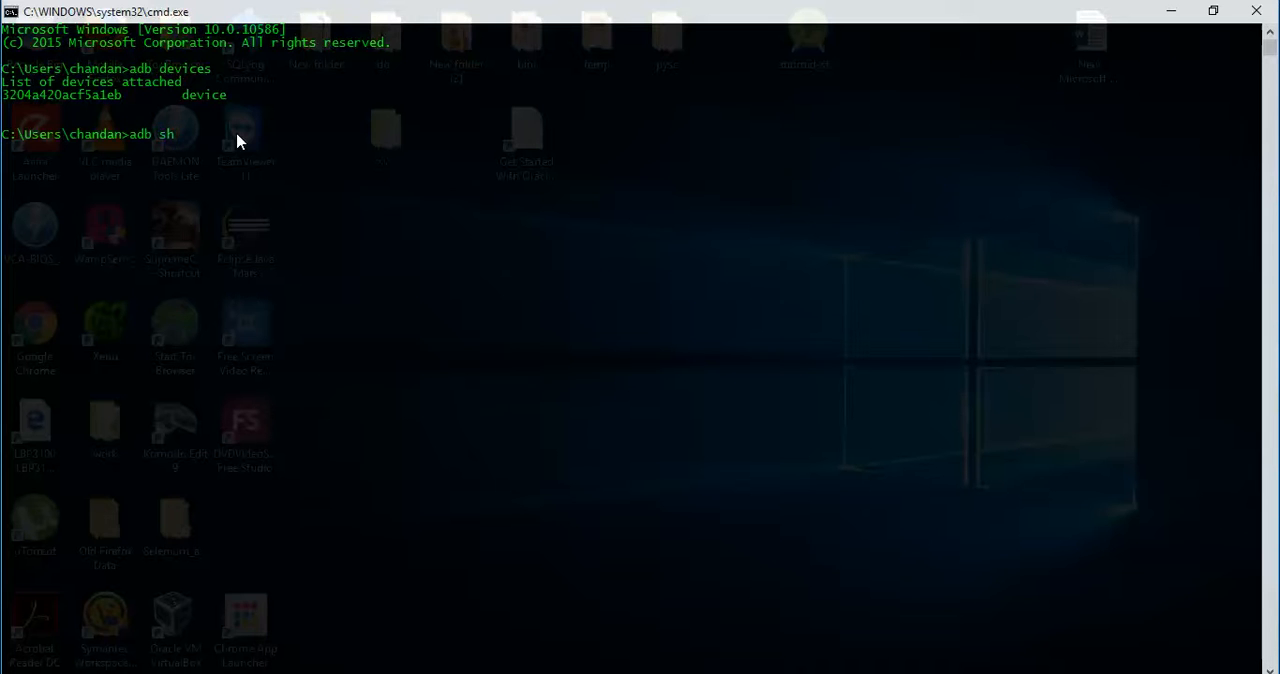
Run 'adb shell' to reach the device's shell prompt
key("Return")
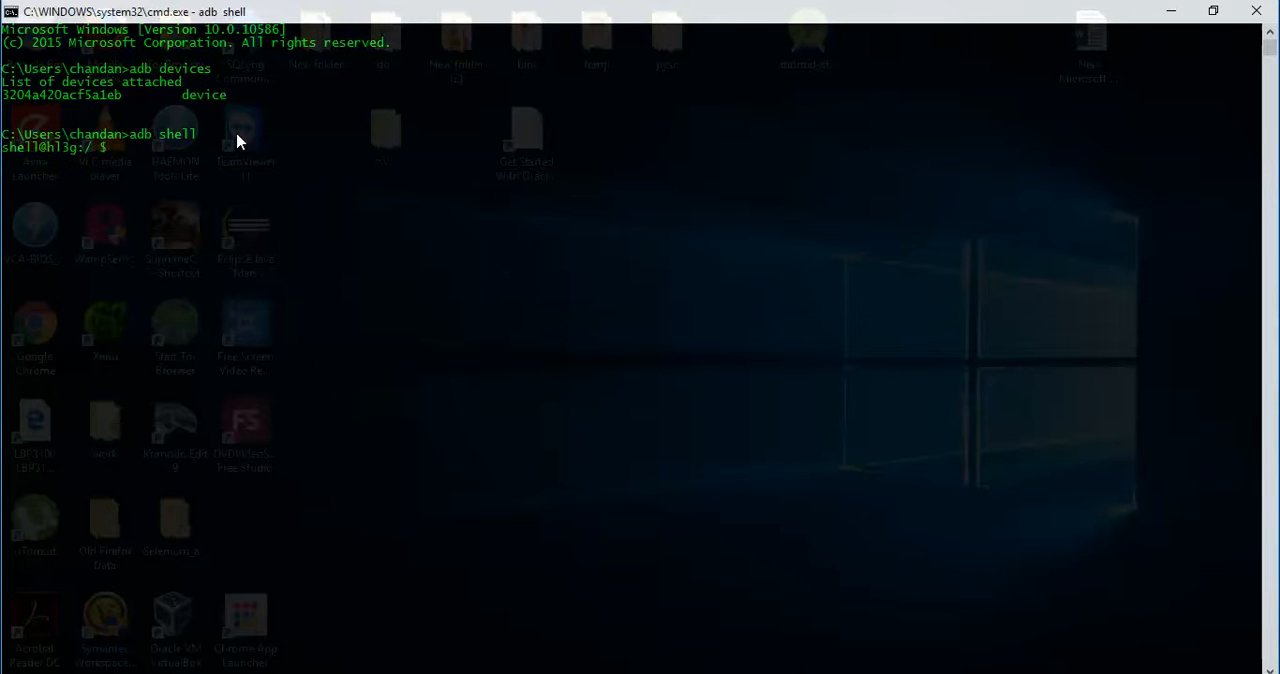
key("Return")
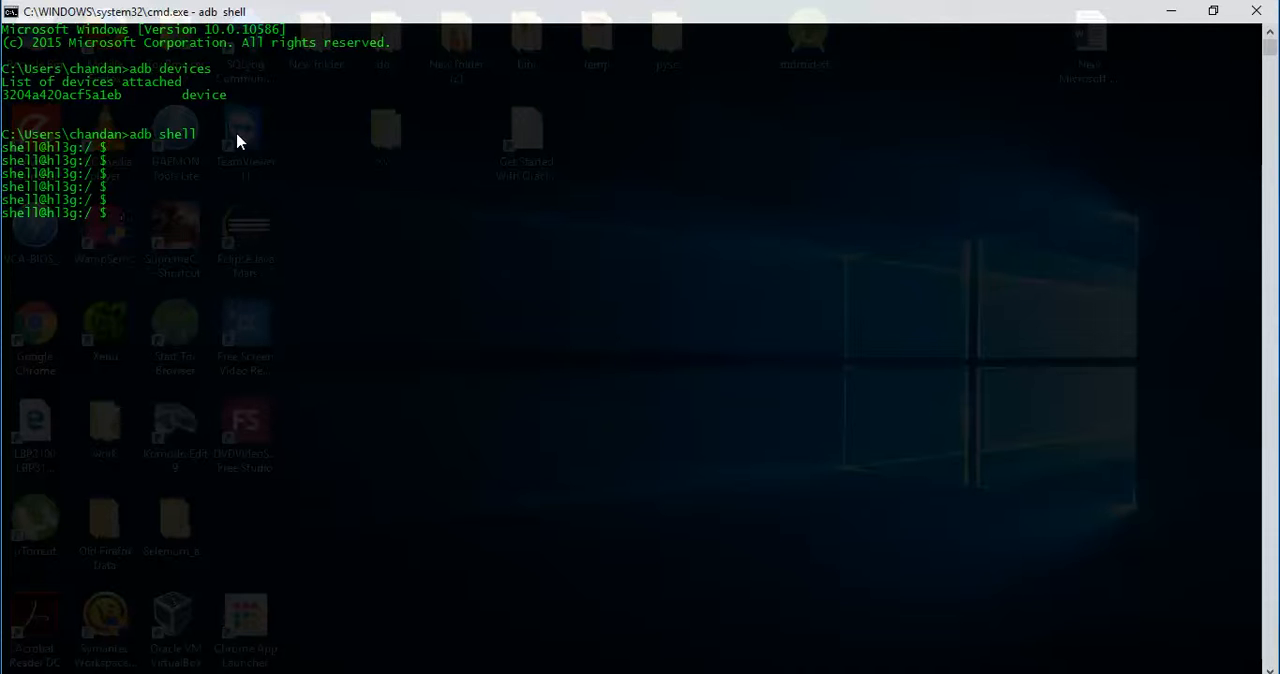
Run 'pm list packages' in the device shell and scroll through the installed packages
type("pm")
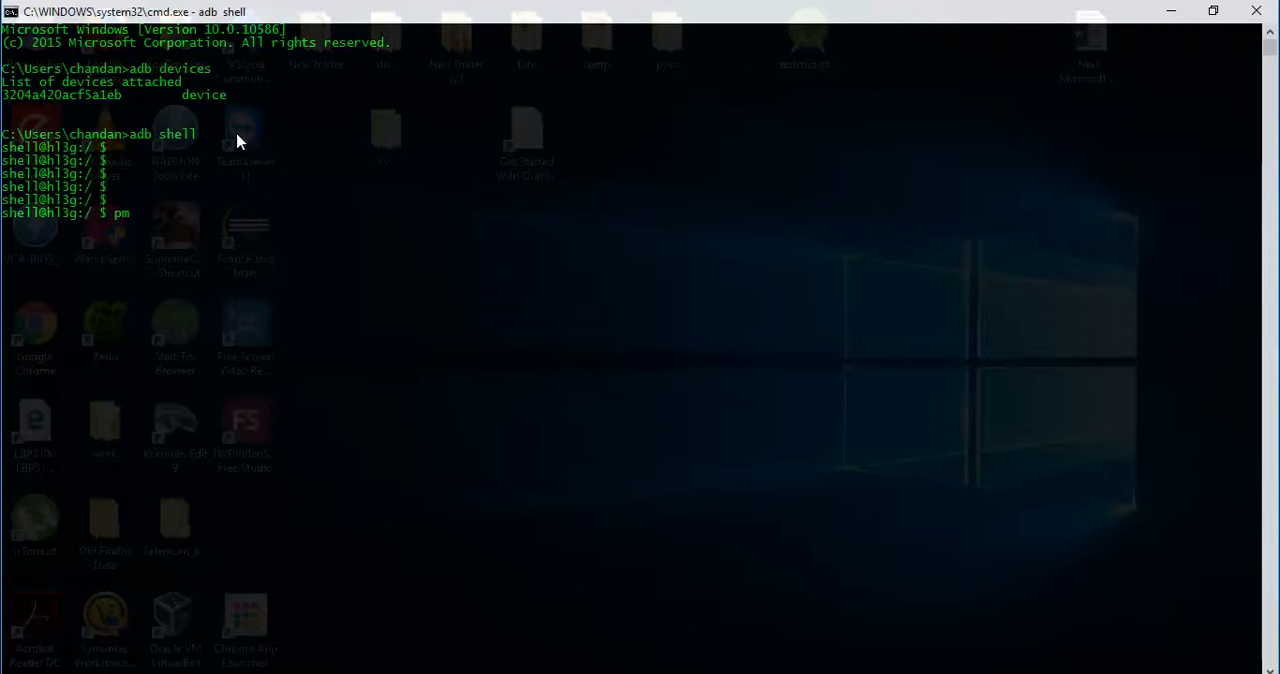
type("l")
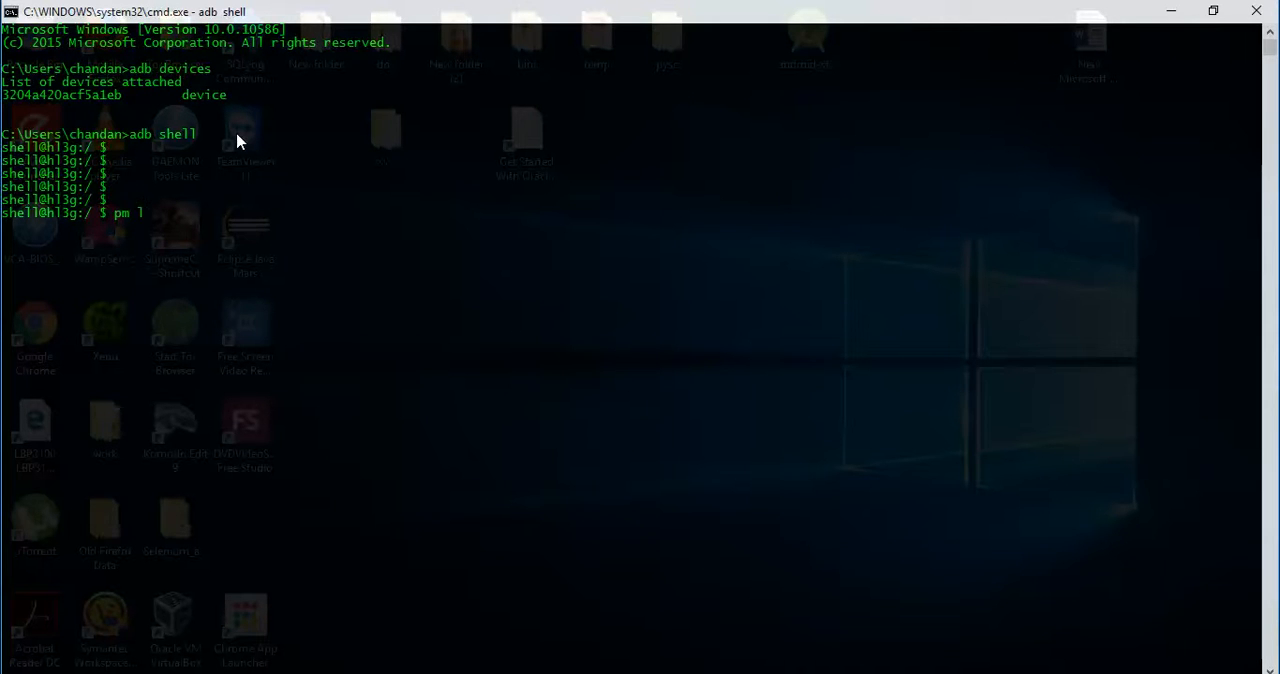
type("ist")
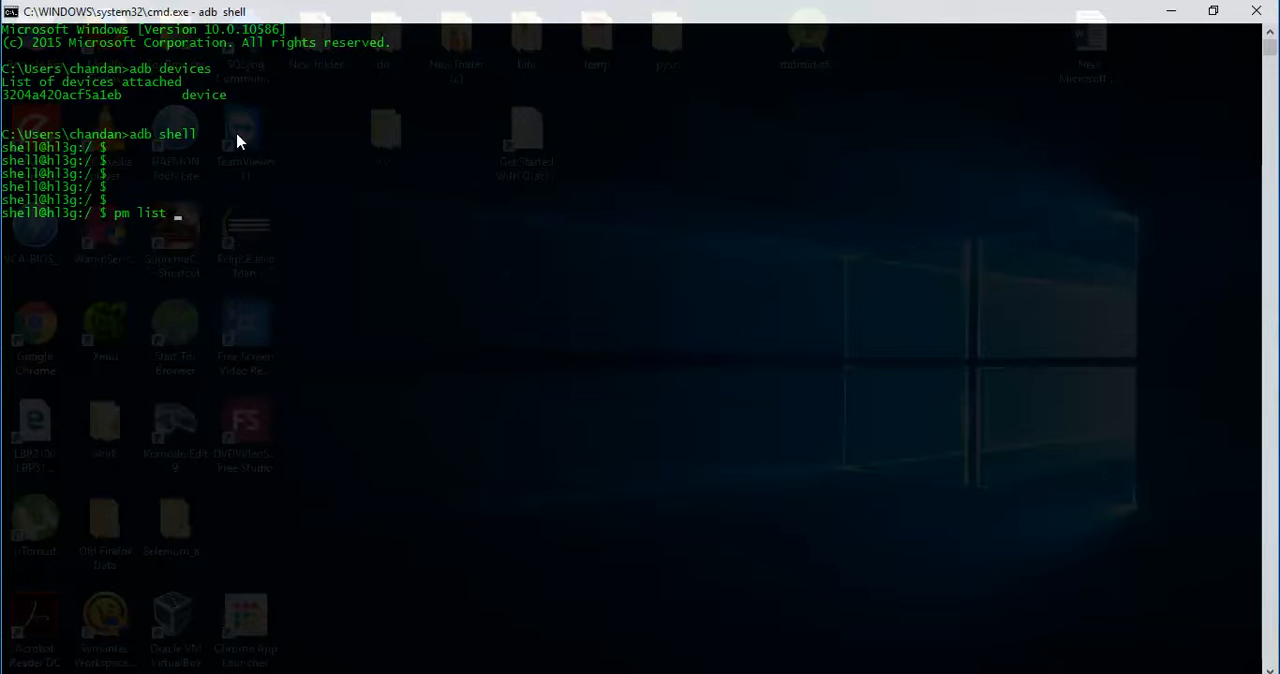
type("package")
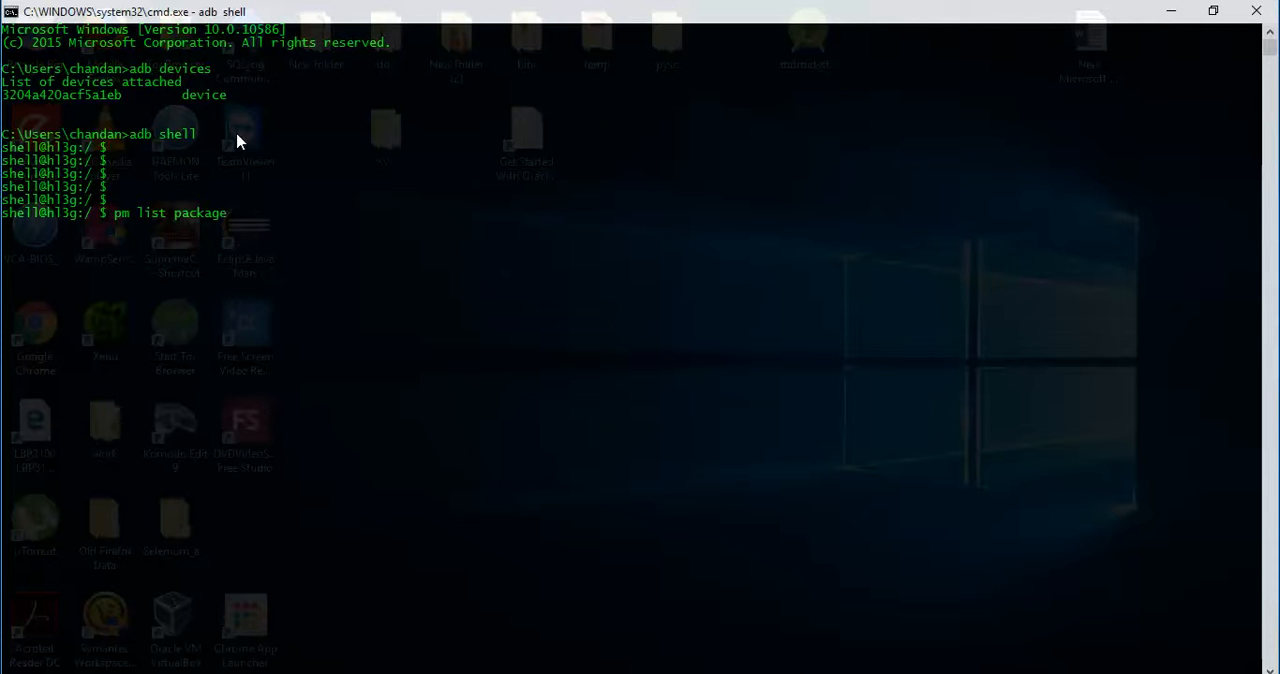
type("s")
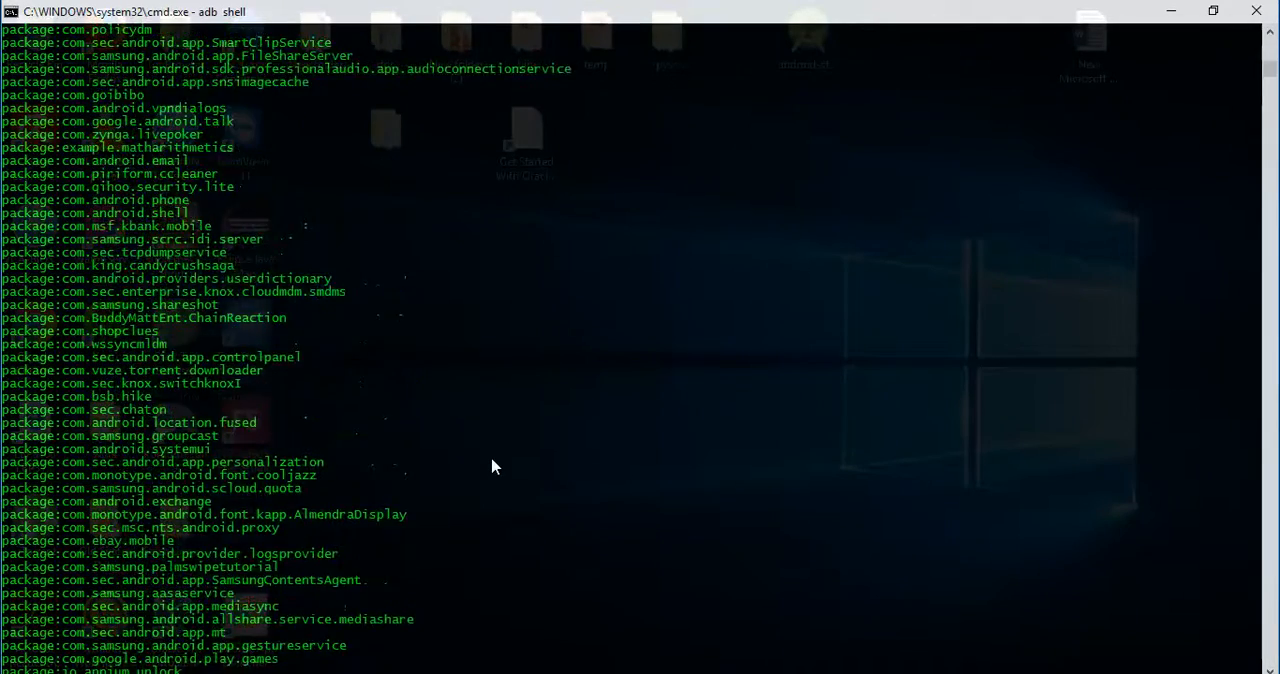
scroll("down", 3)
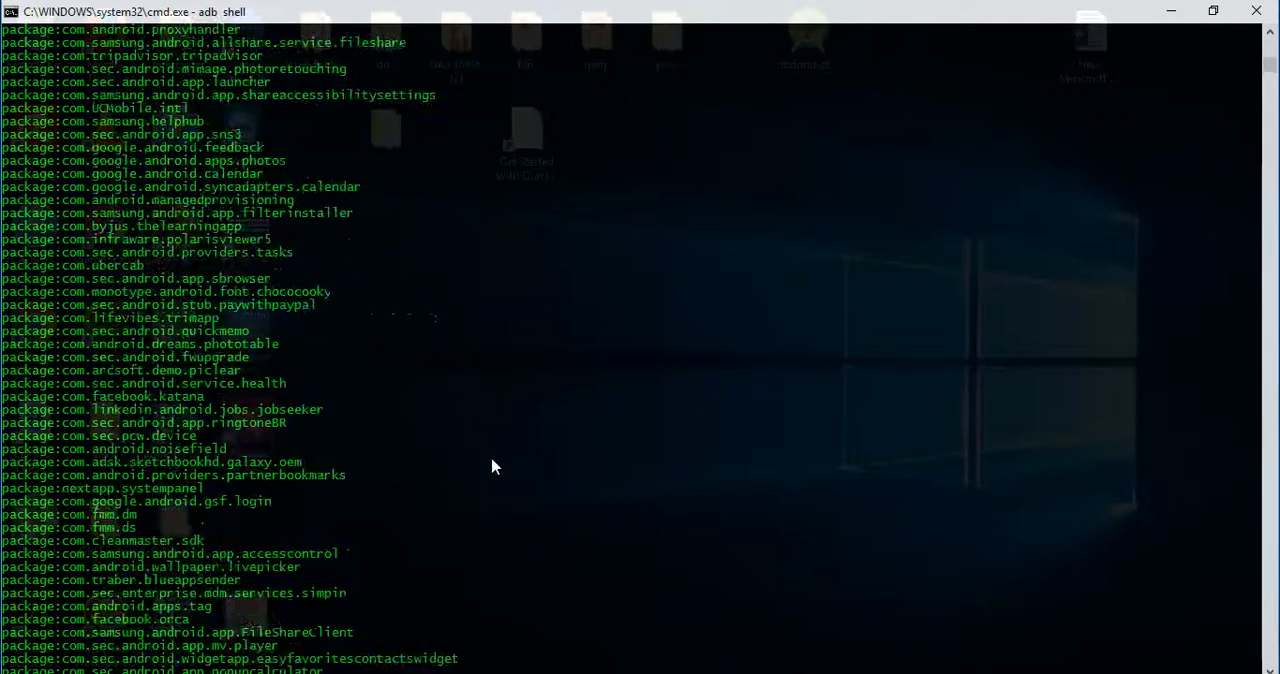
scroll("down", 3)
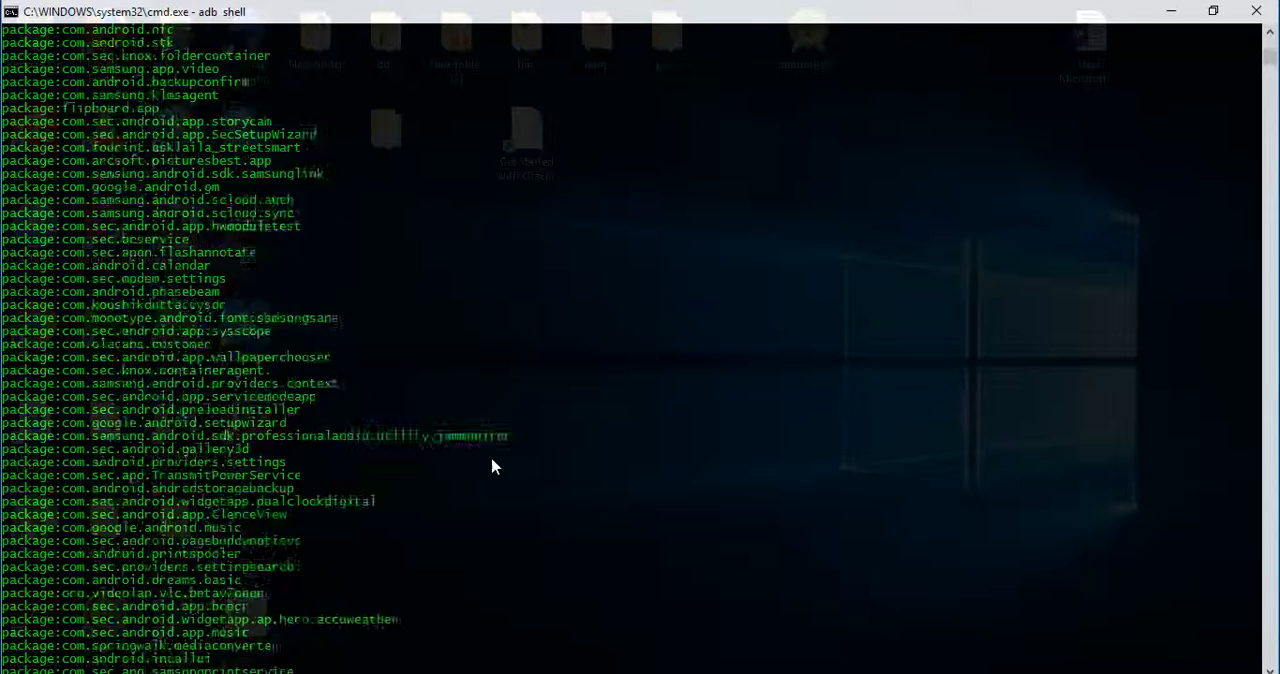
scroll("down", 3)
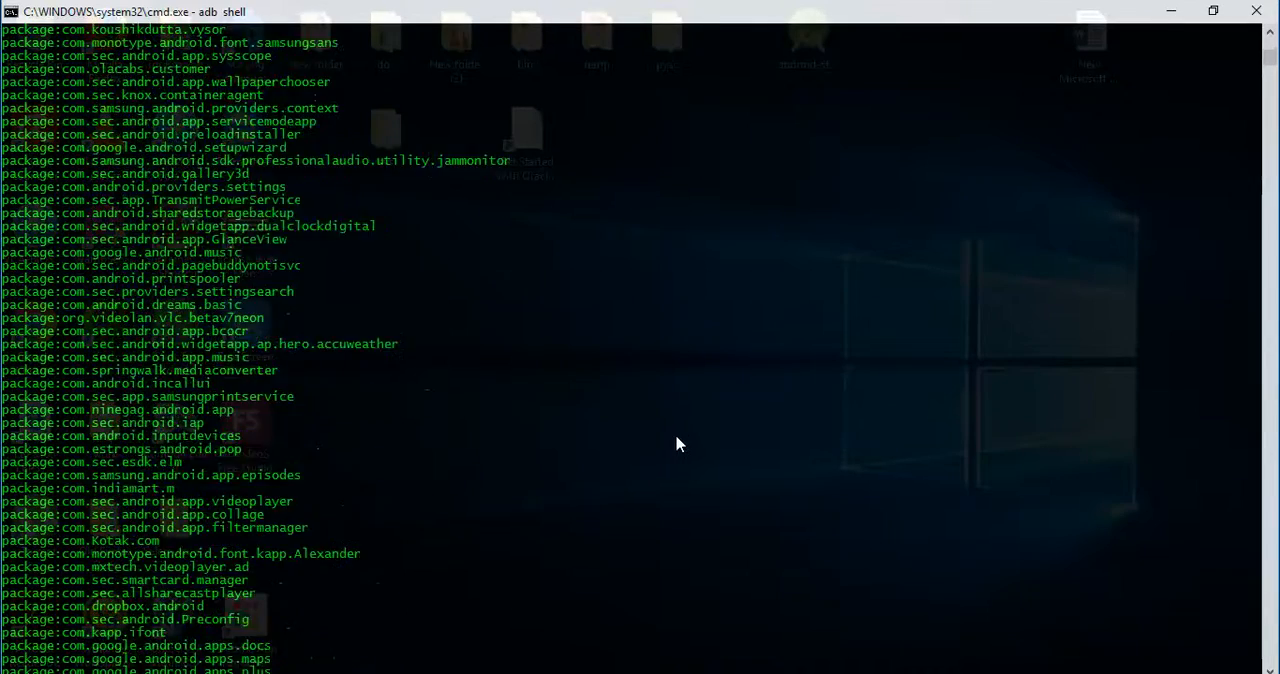
scroll("down", 3)
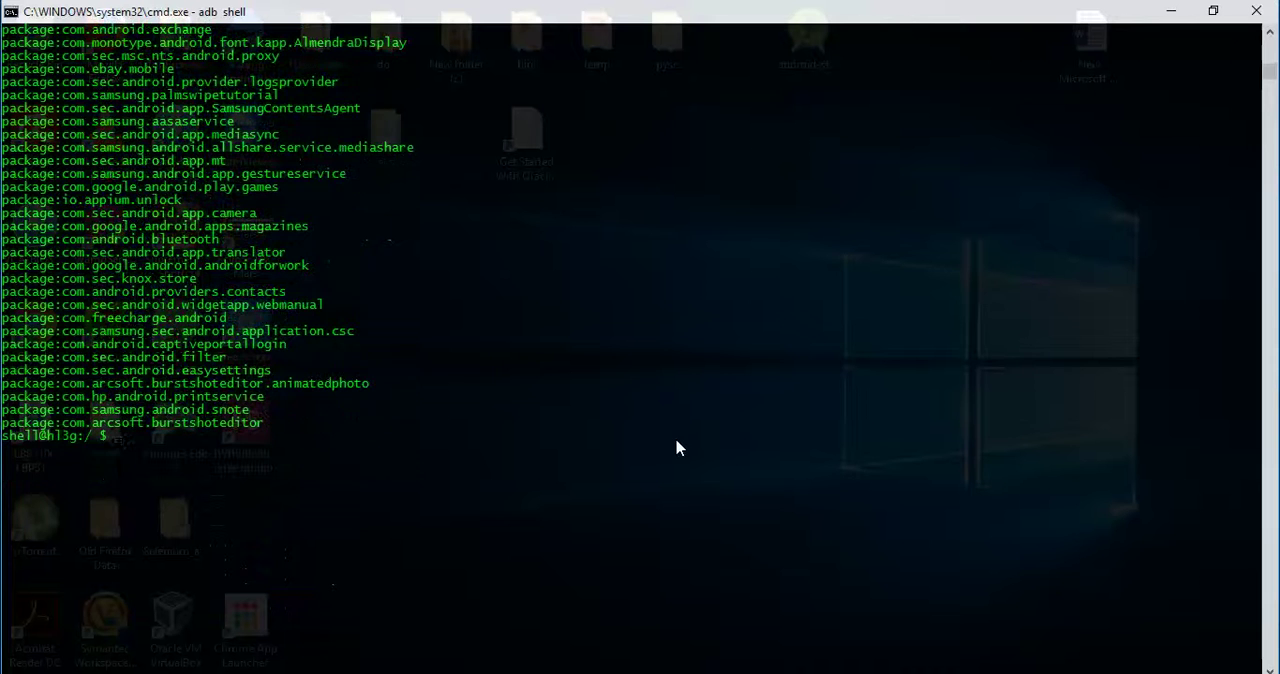
mouse_move(535, 414)
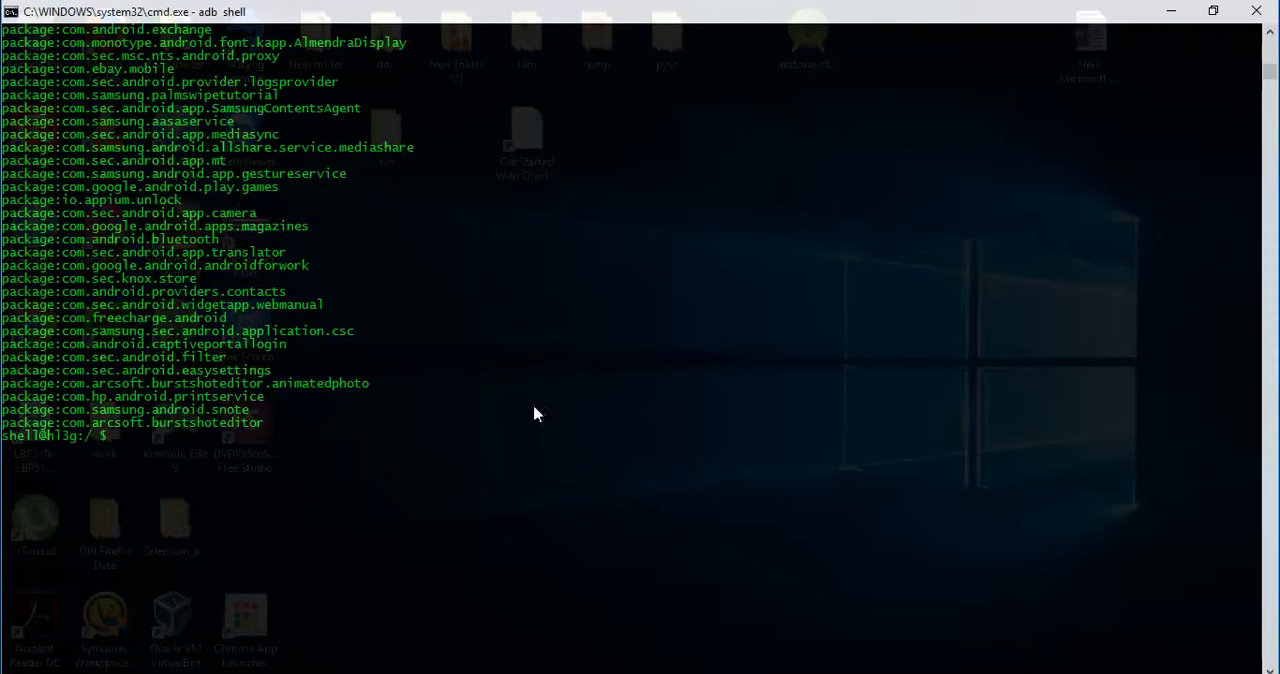
mouse_move(368, 350)
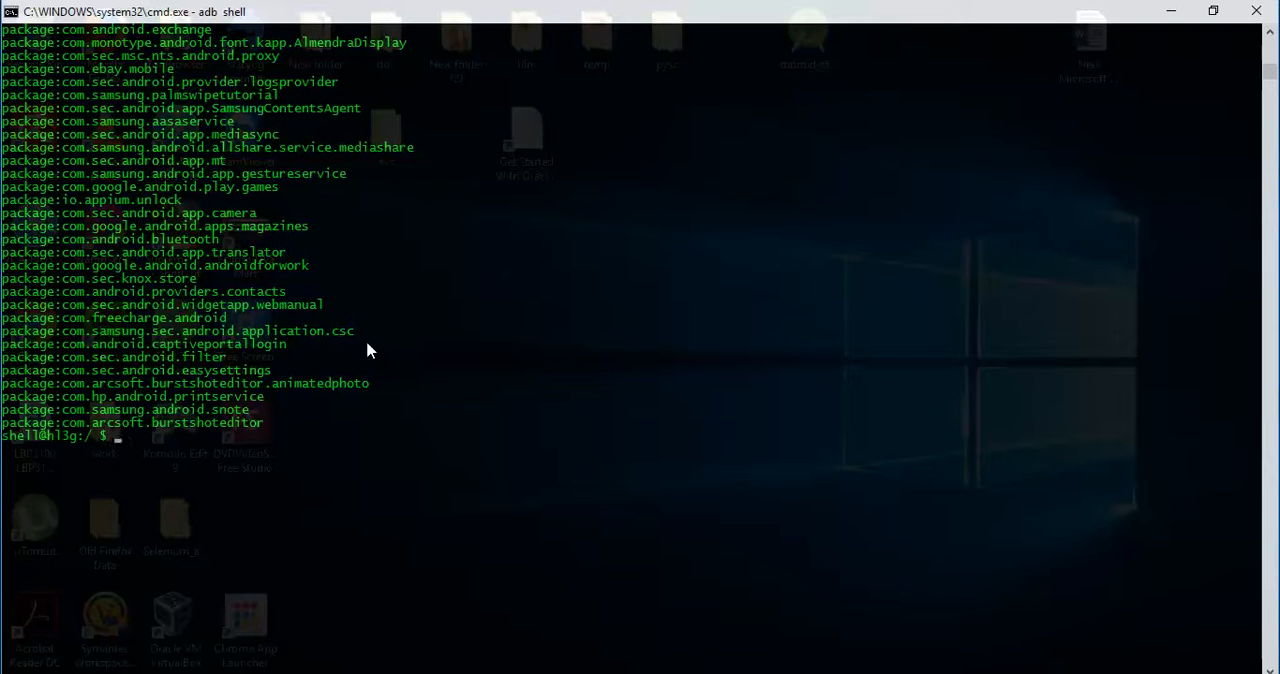
Search installed packages with 'pm list packages|grep flpkart', finding no match
type("pm list packages")
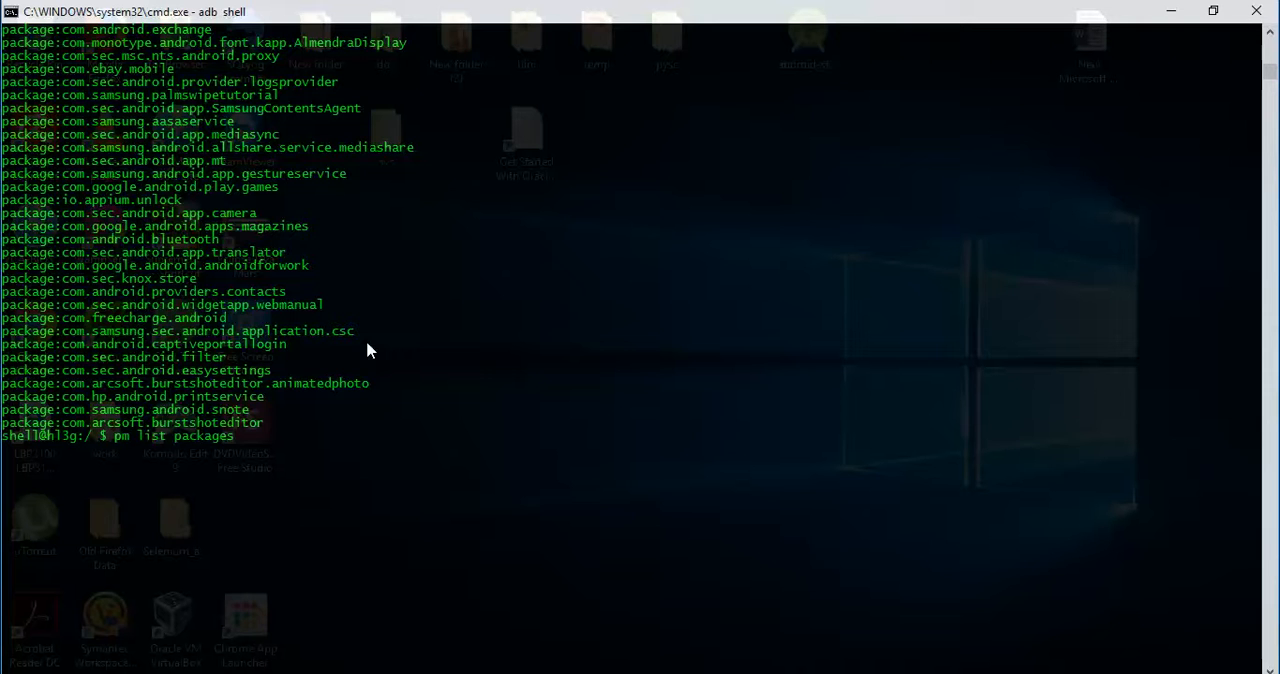
key("Return")
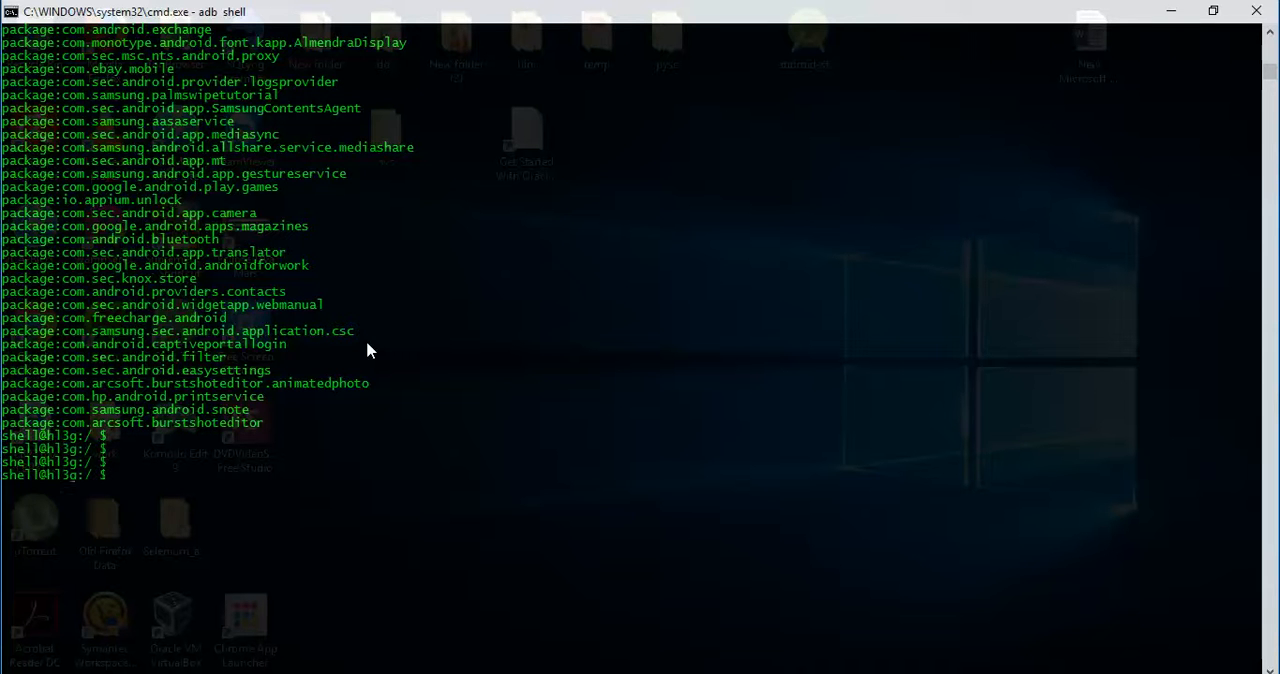
type("pm list packages|")
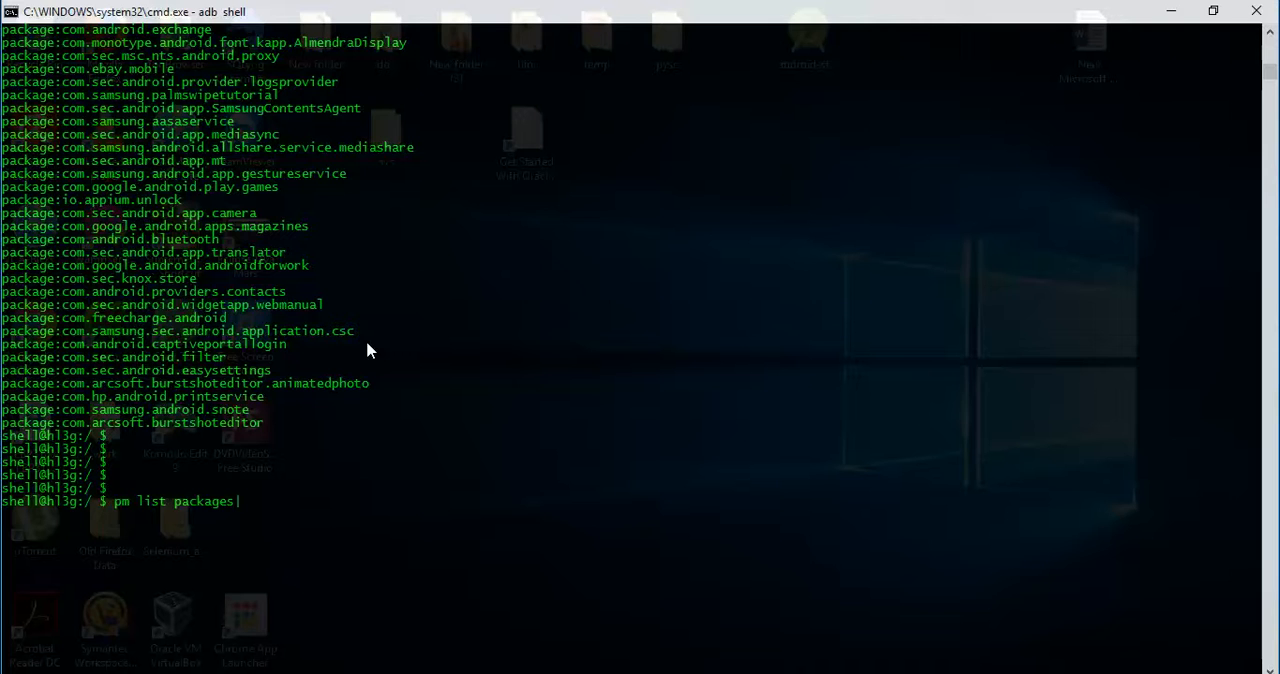
type("grep")
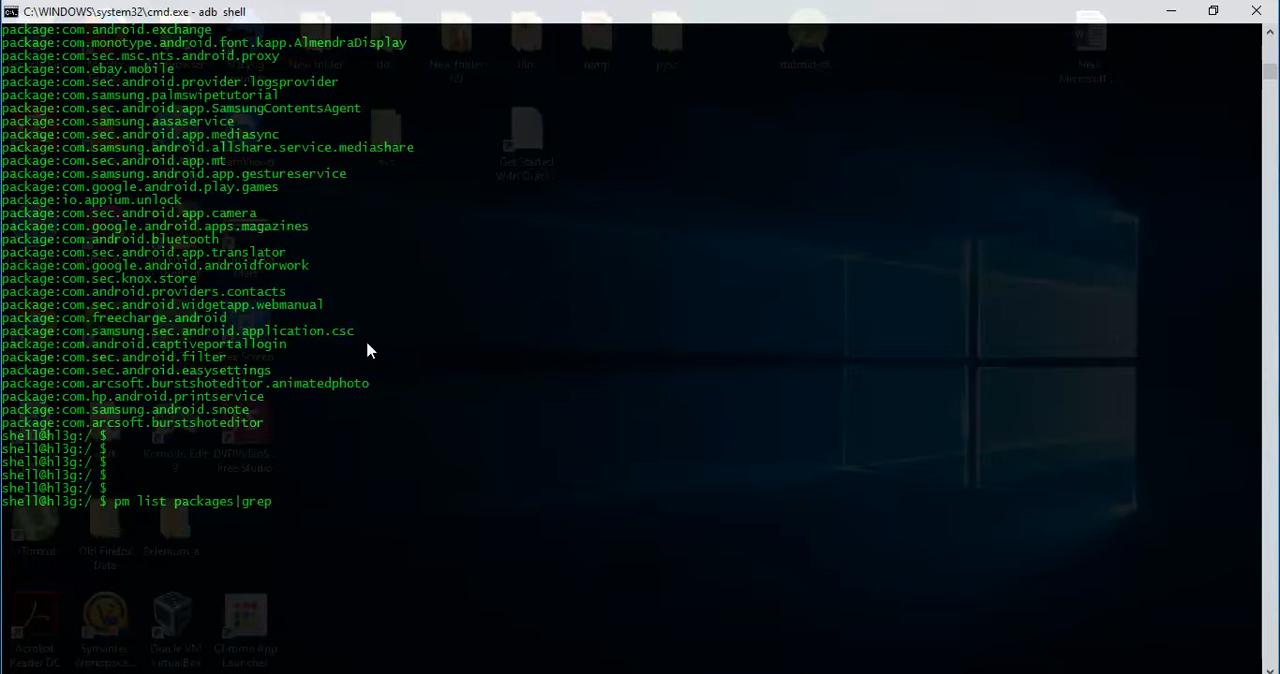
type("fl")
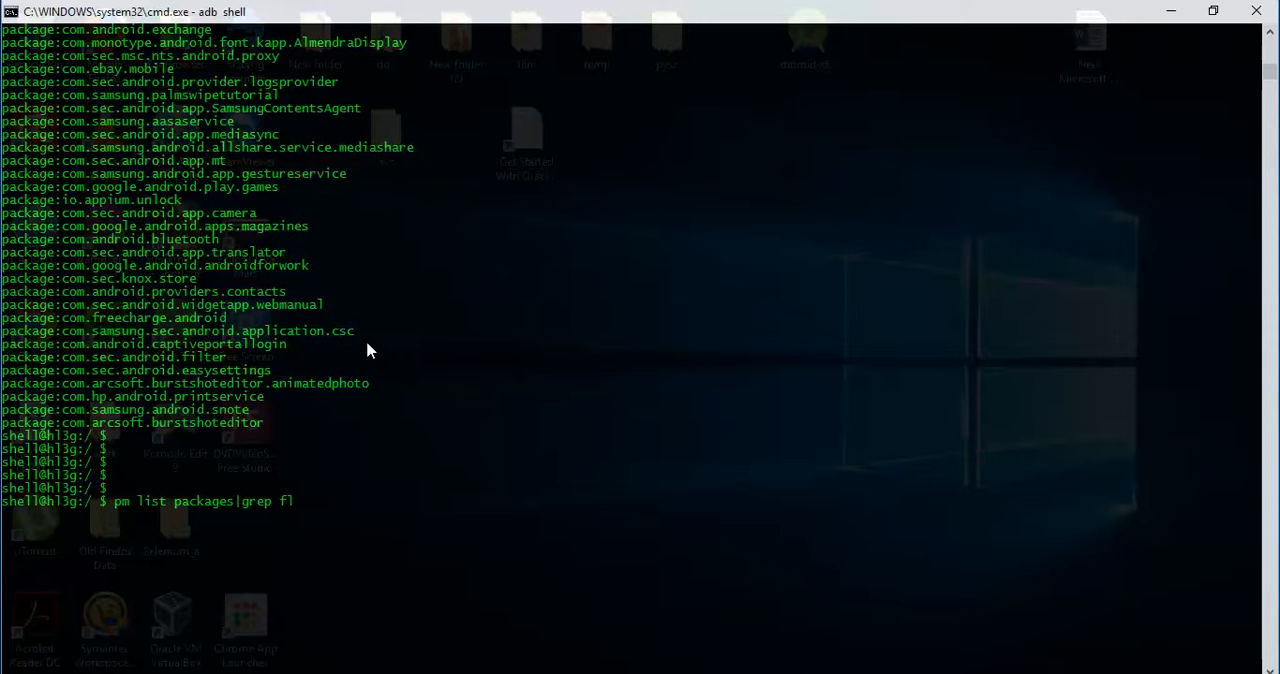
type("pkart")
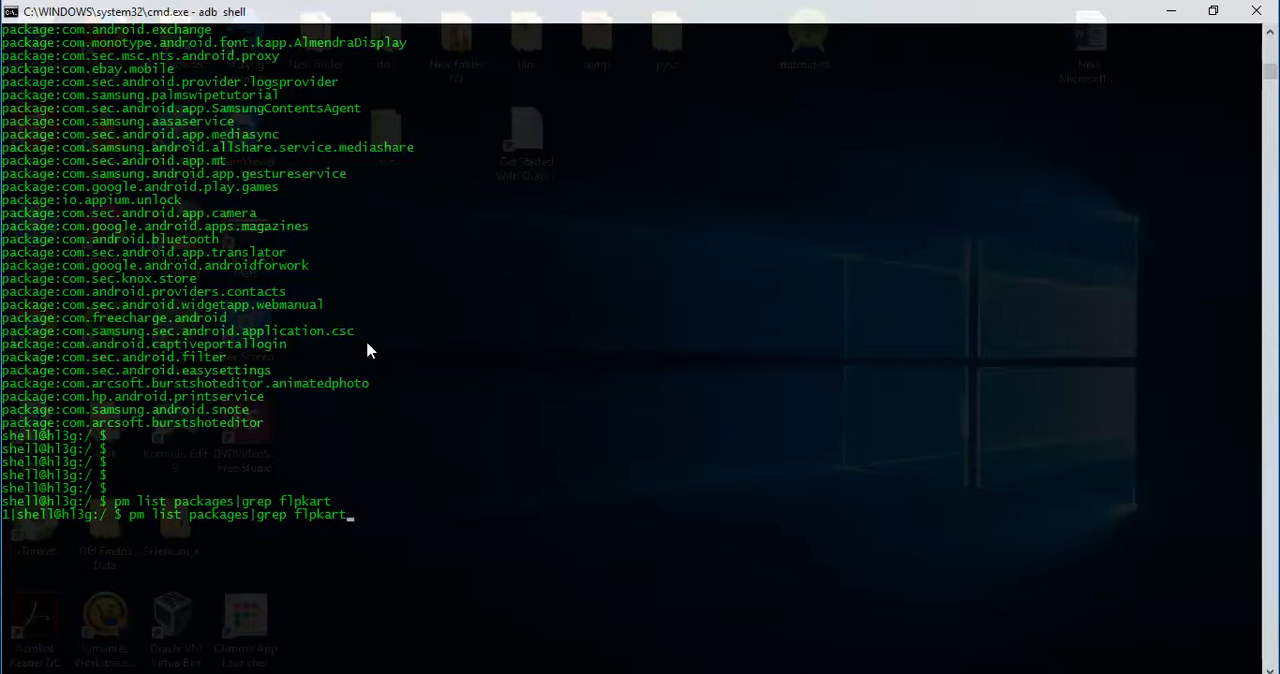
key("Return")
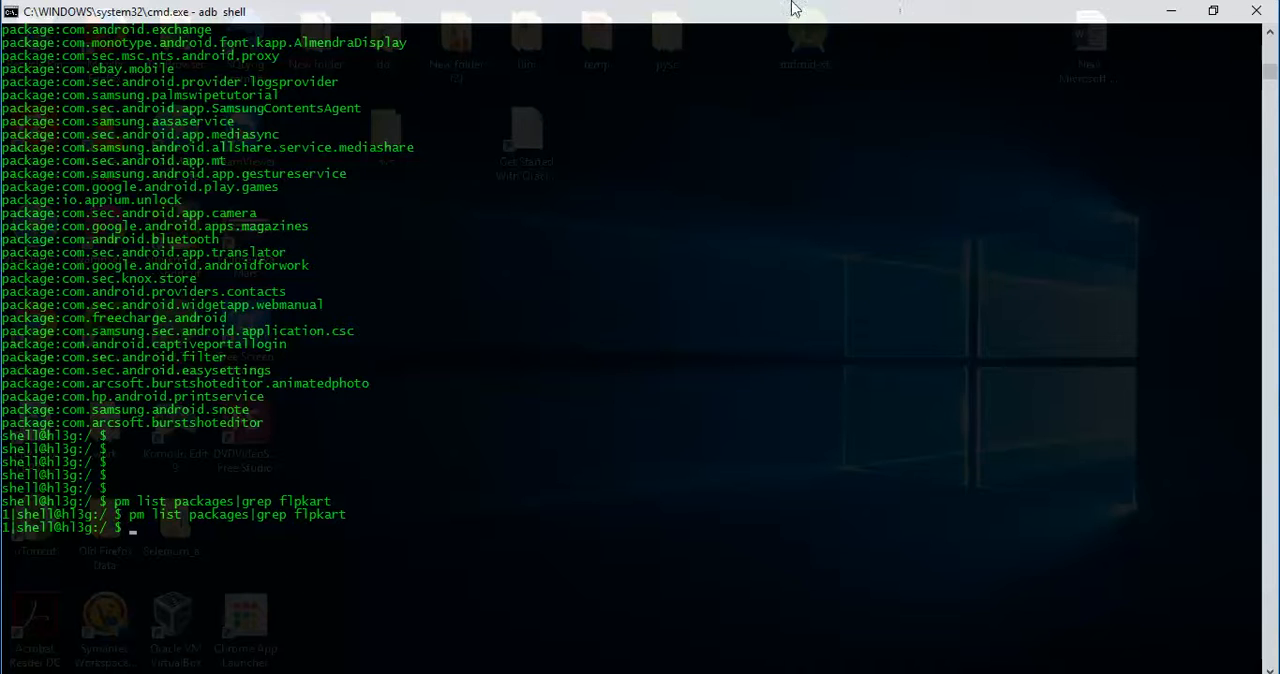
mouse_move(97, 328)
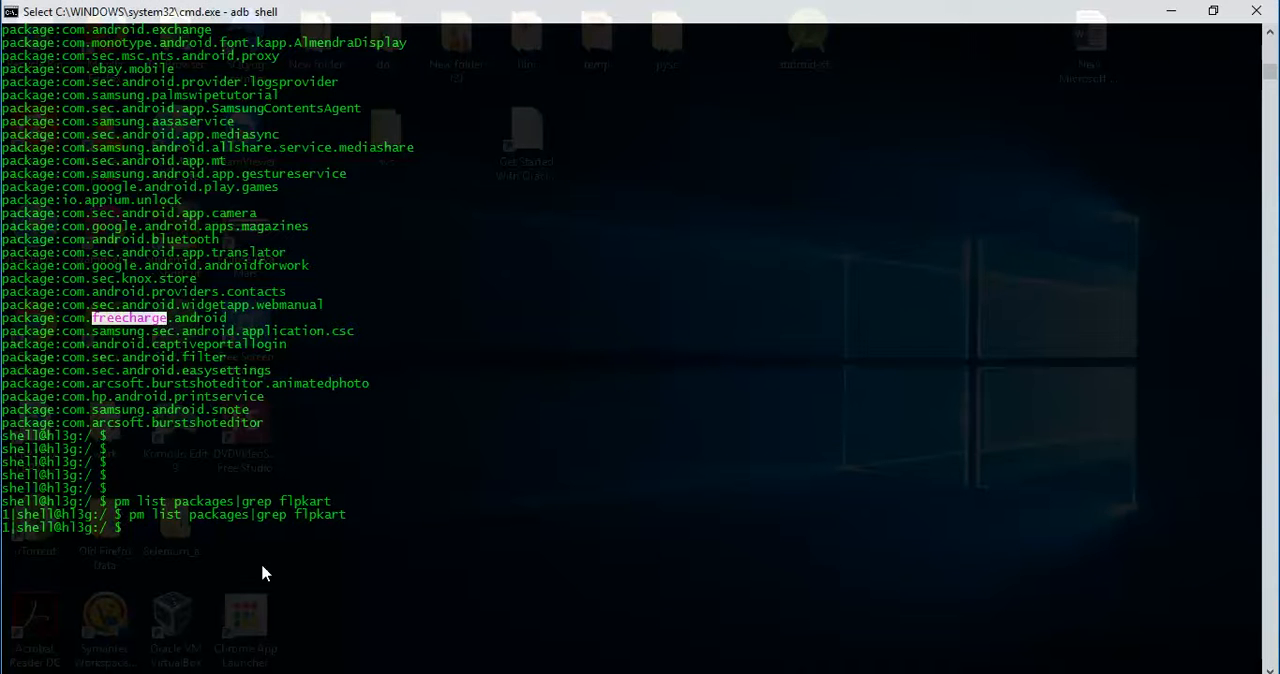
Run 'pm list packages|grep freecharge' to find com.freecharge.android
type("pm list packages|grep flpkart")
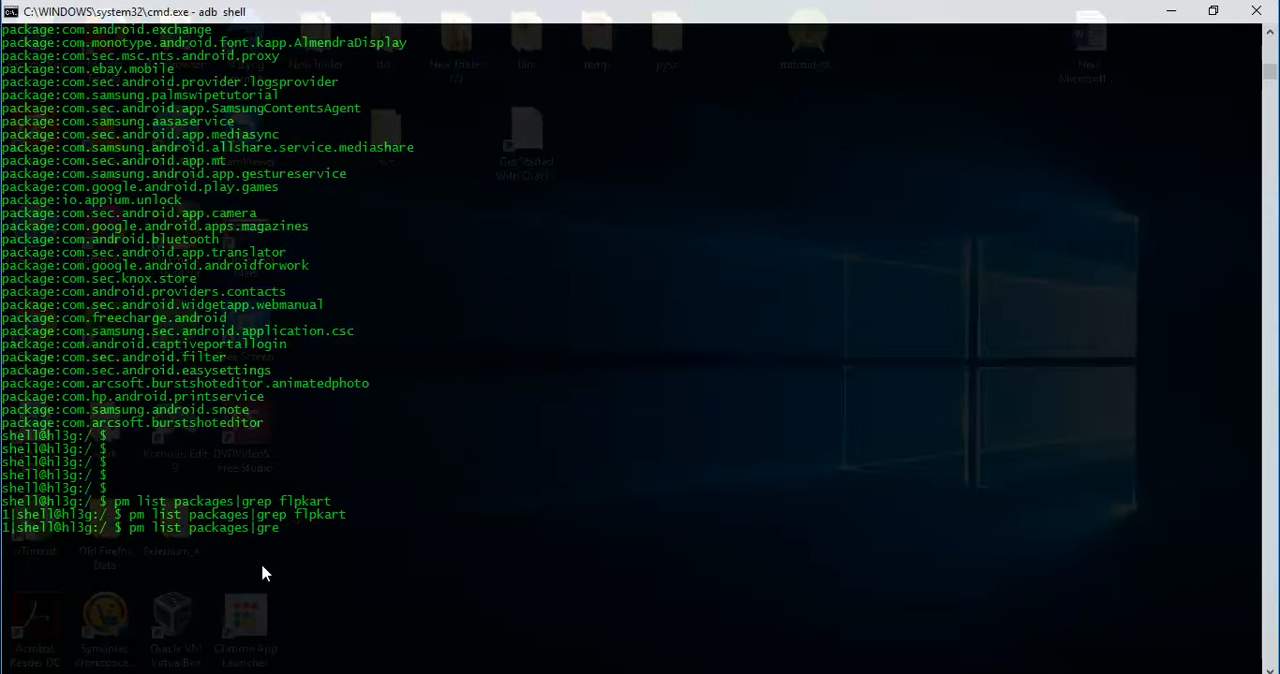
key("Backspace")
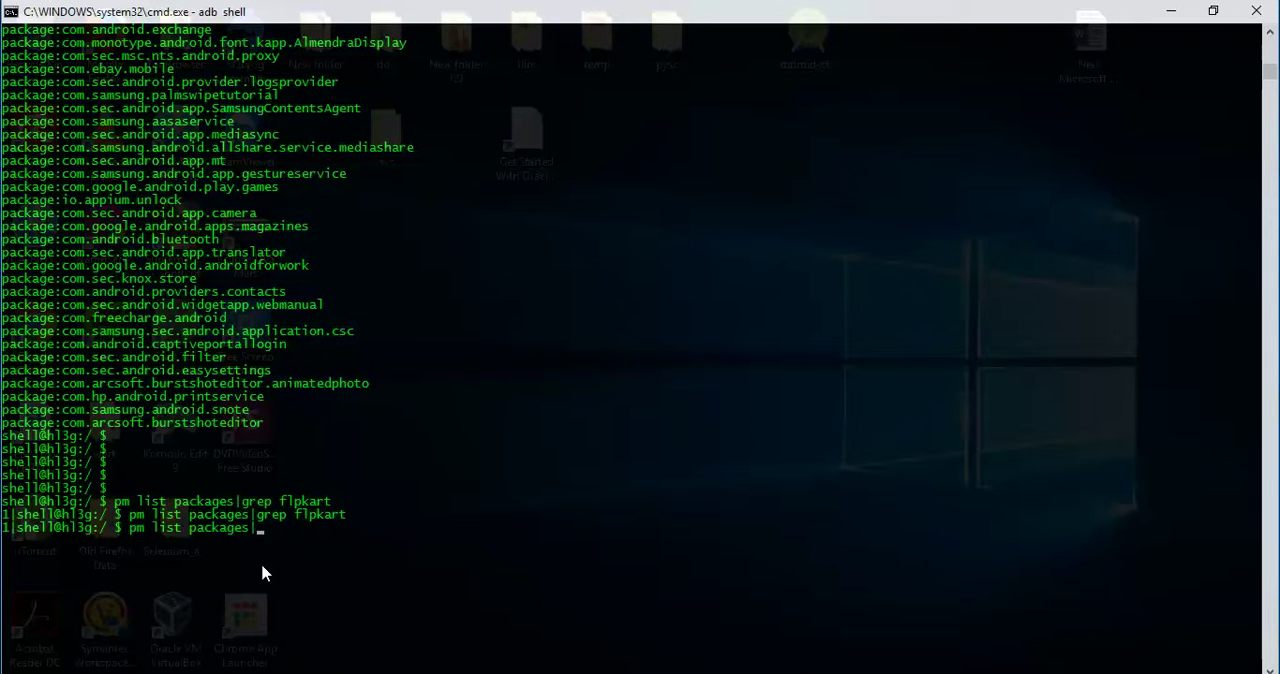
type("grep")
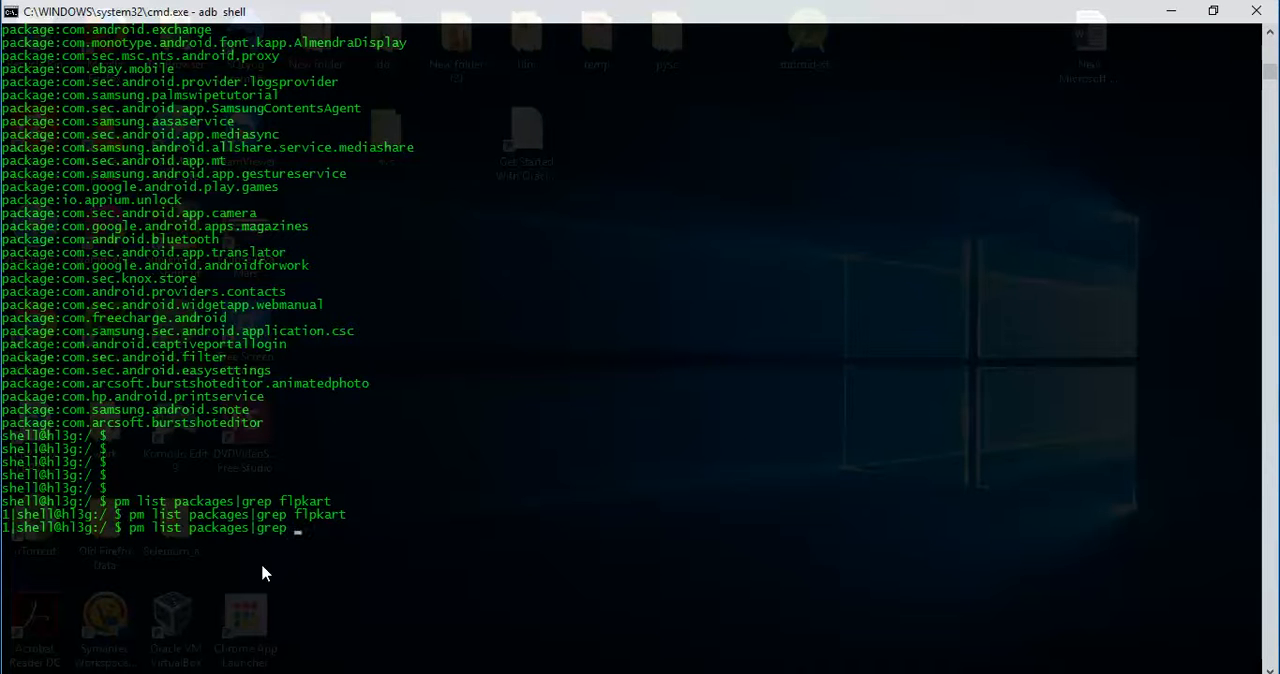
mouse_move(170, 425)
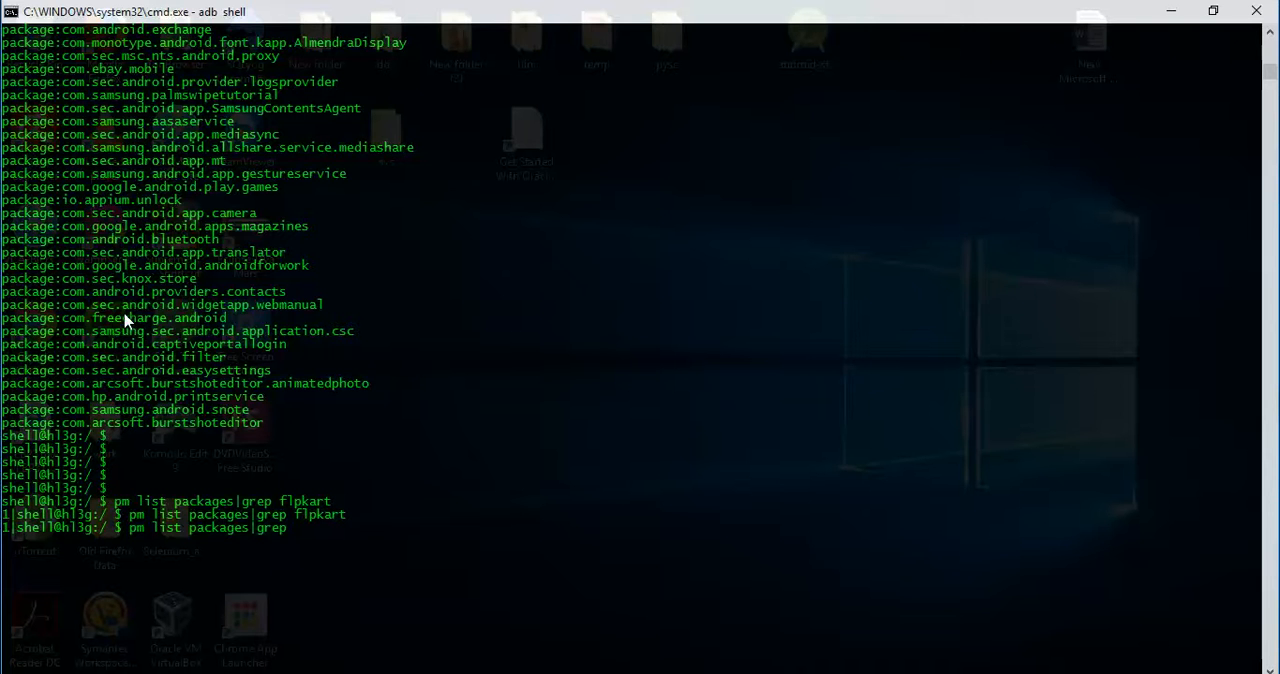
mouse_move(128, 368)
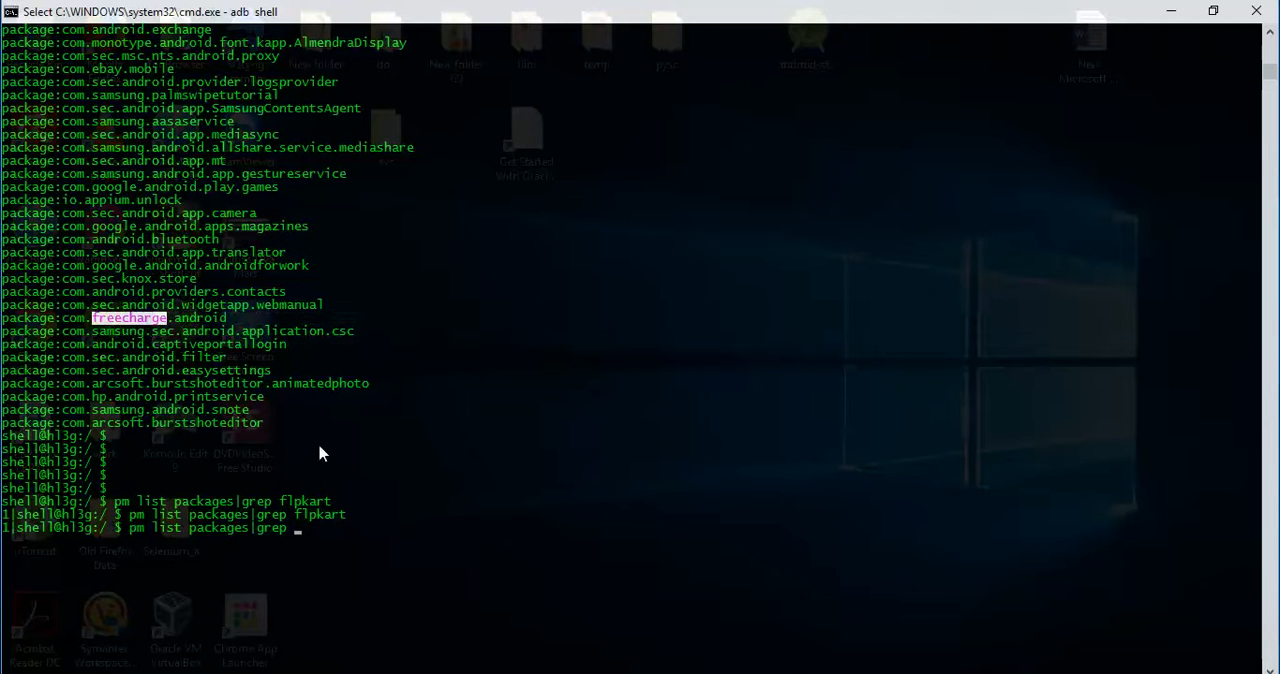
type("freecharge")
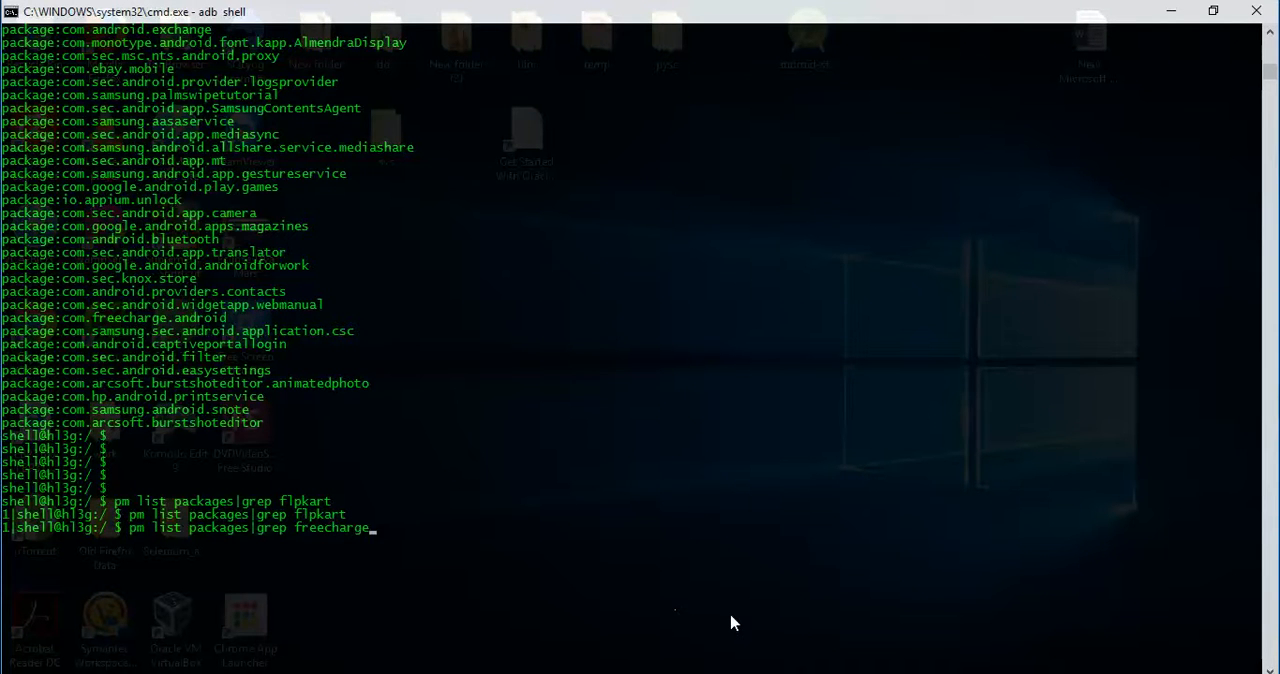
key("Return")
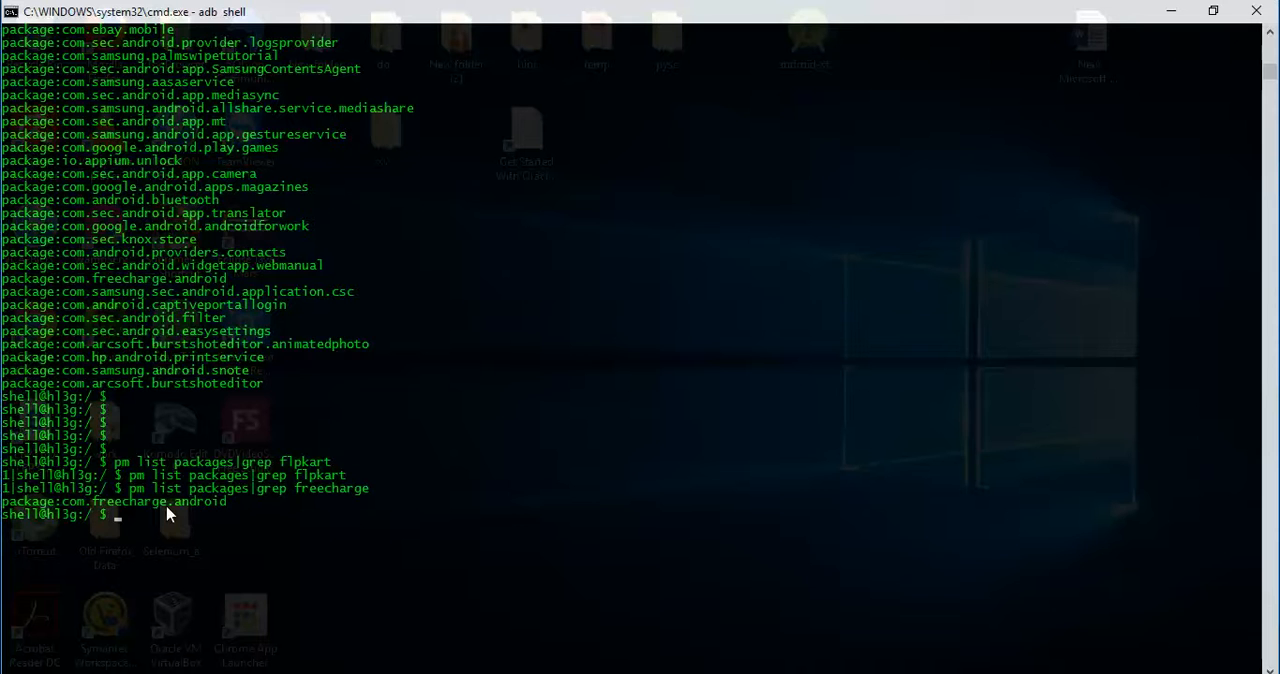
mouse_move(263, 512)
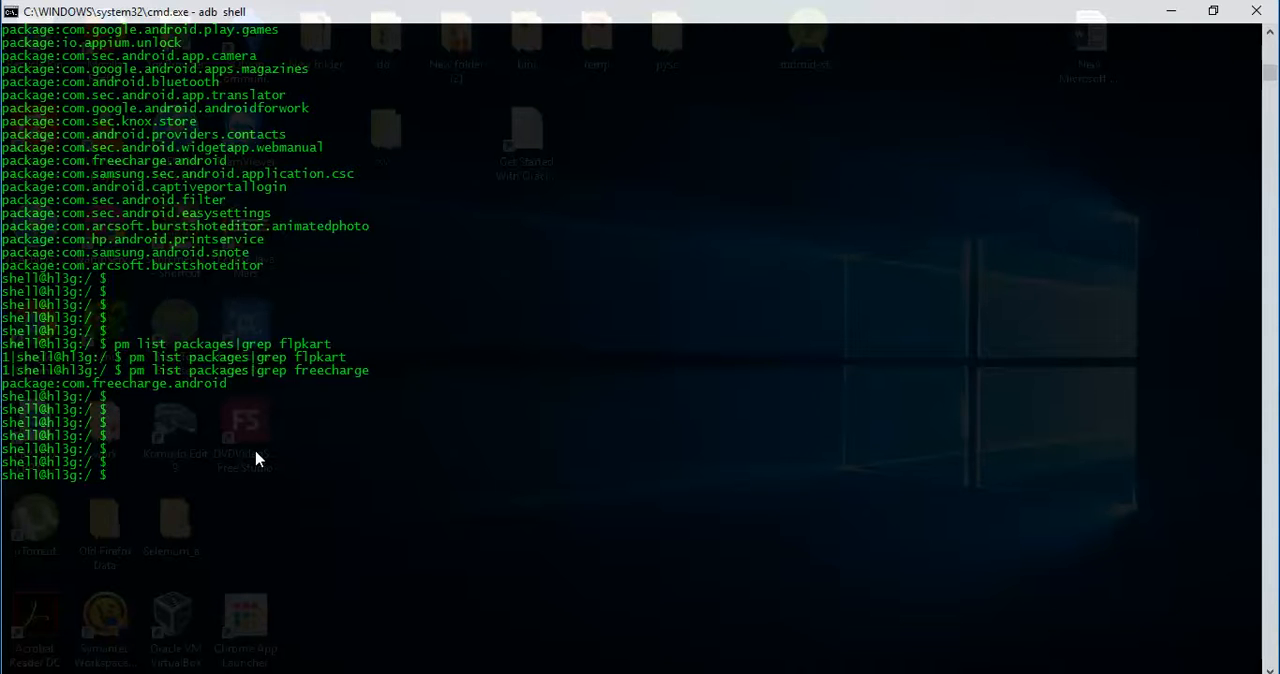
Run 'pm list packages -f |grep freecharge' and select the /data/app/com.freecharge.android-1/base.apk path
type("pm list packages|grep freecharge")
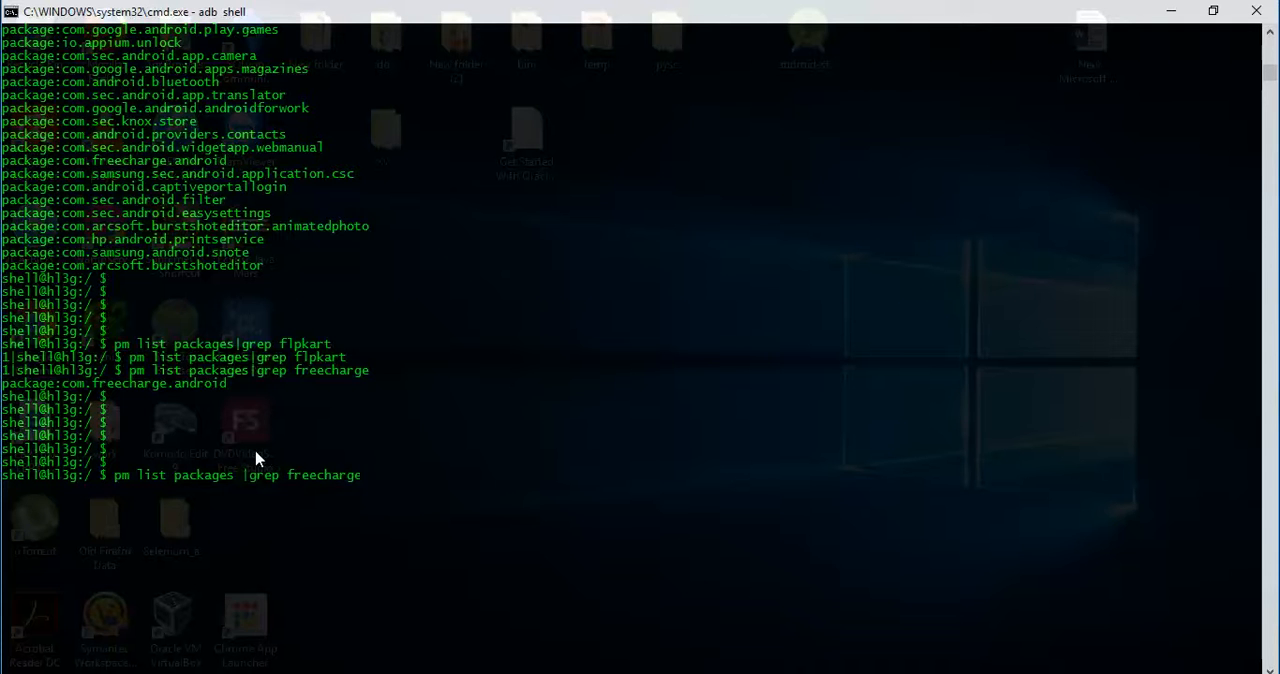
type("-f")
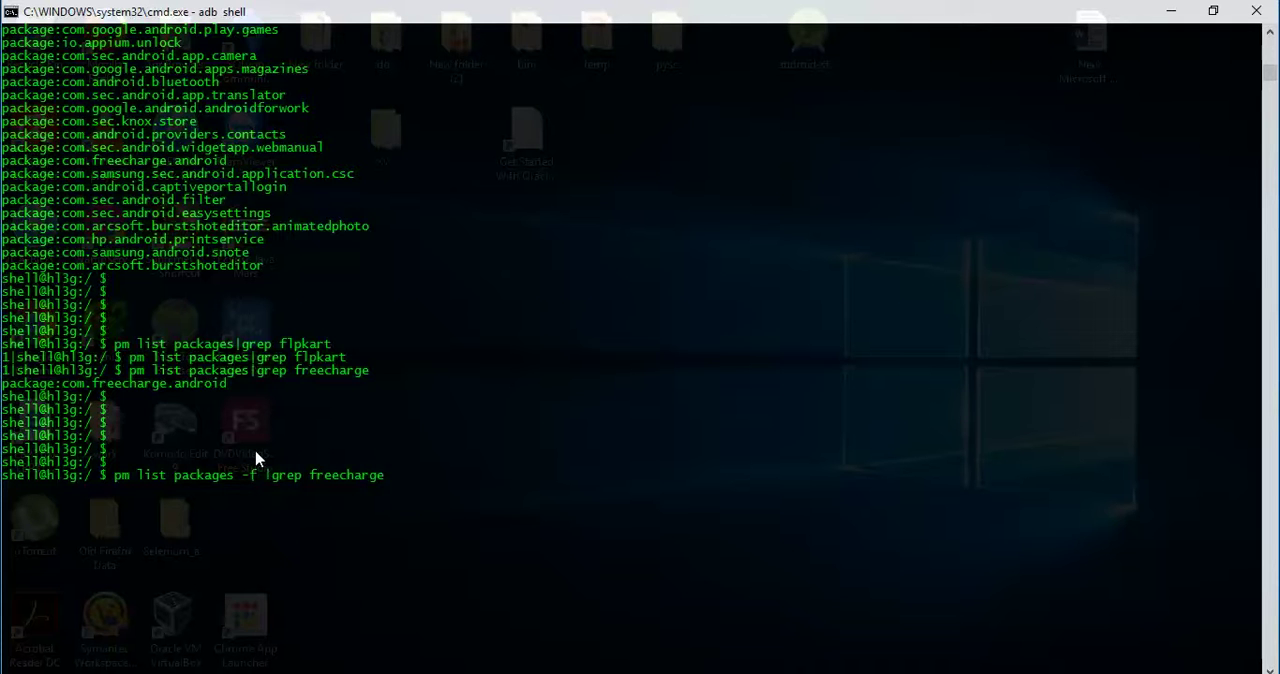
key("Return")
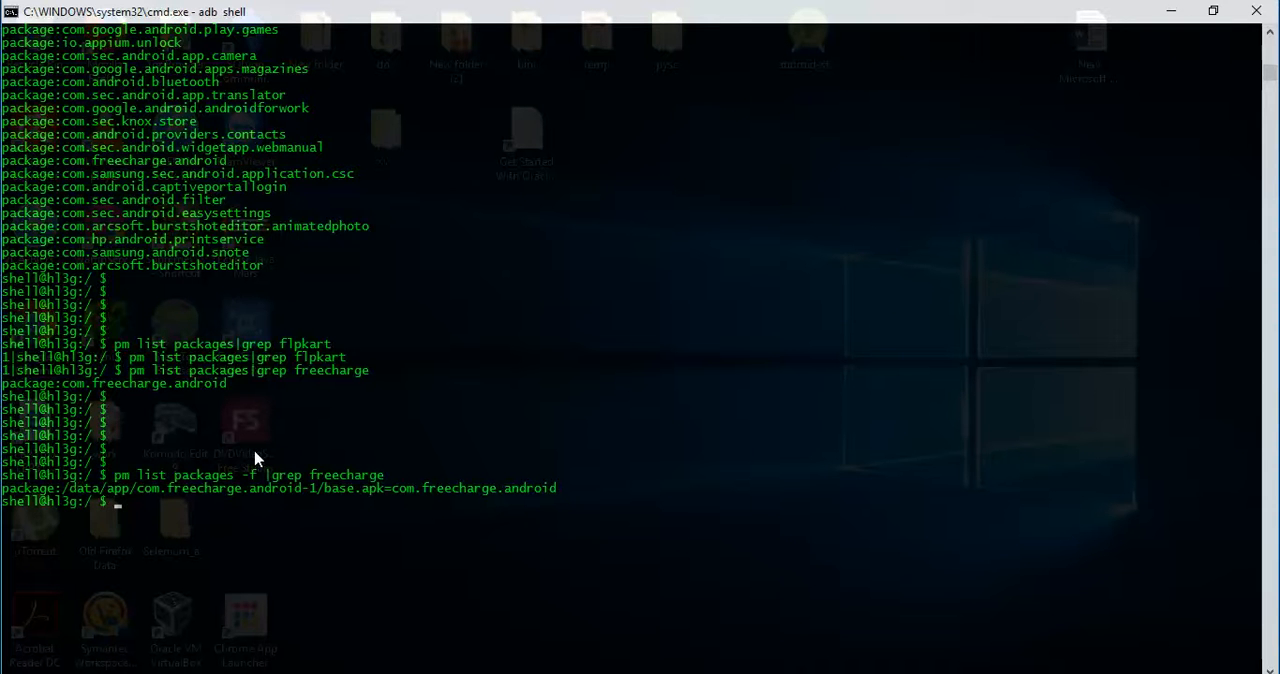
left_click(548, 488)
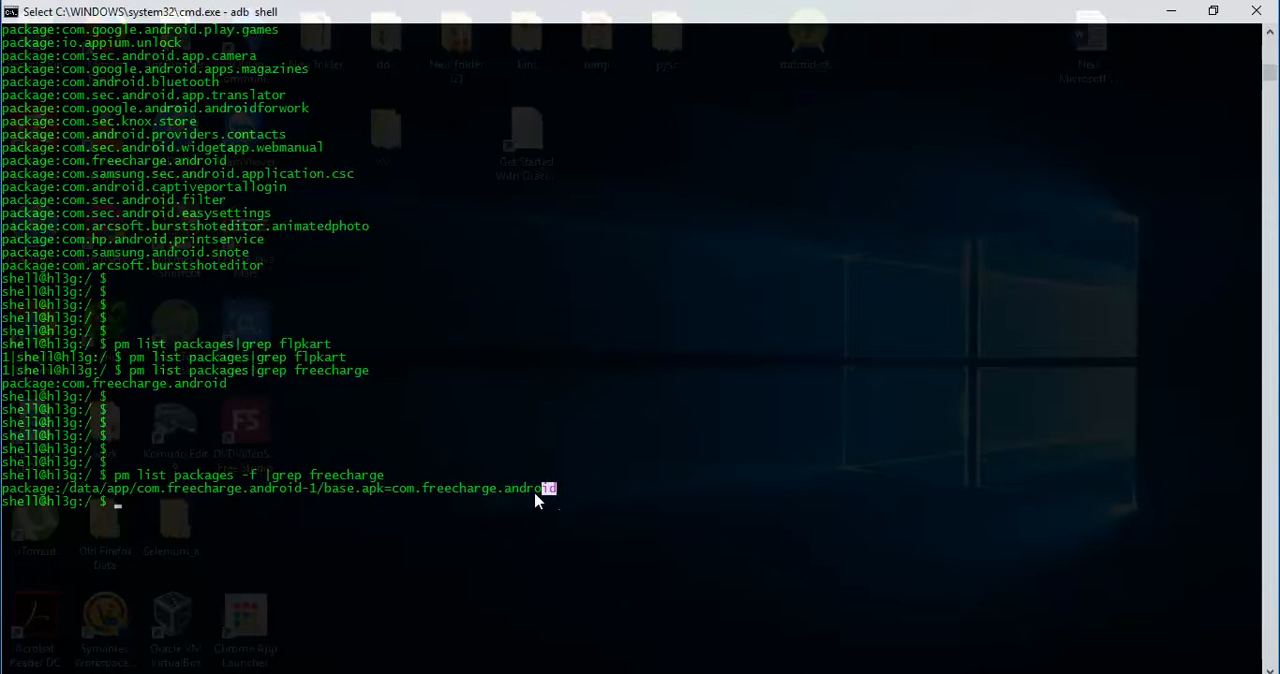
left_click_drag(556, 488, 62, 488)
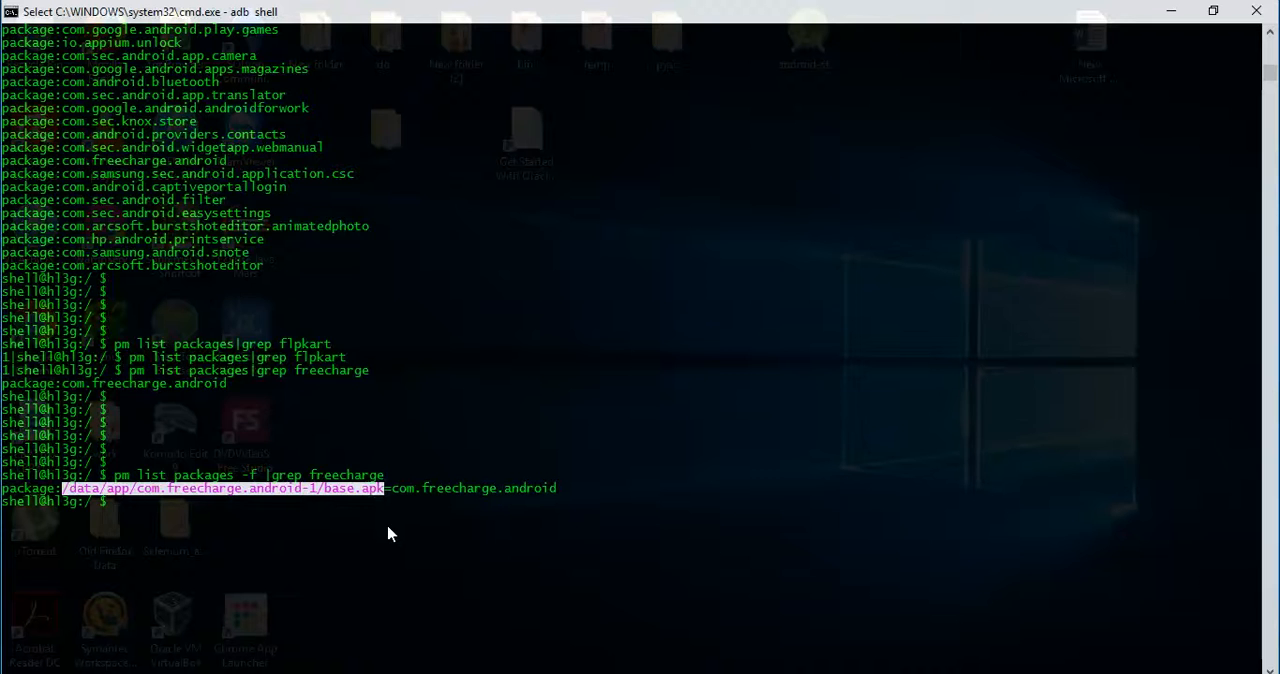
scroll("up", 3)
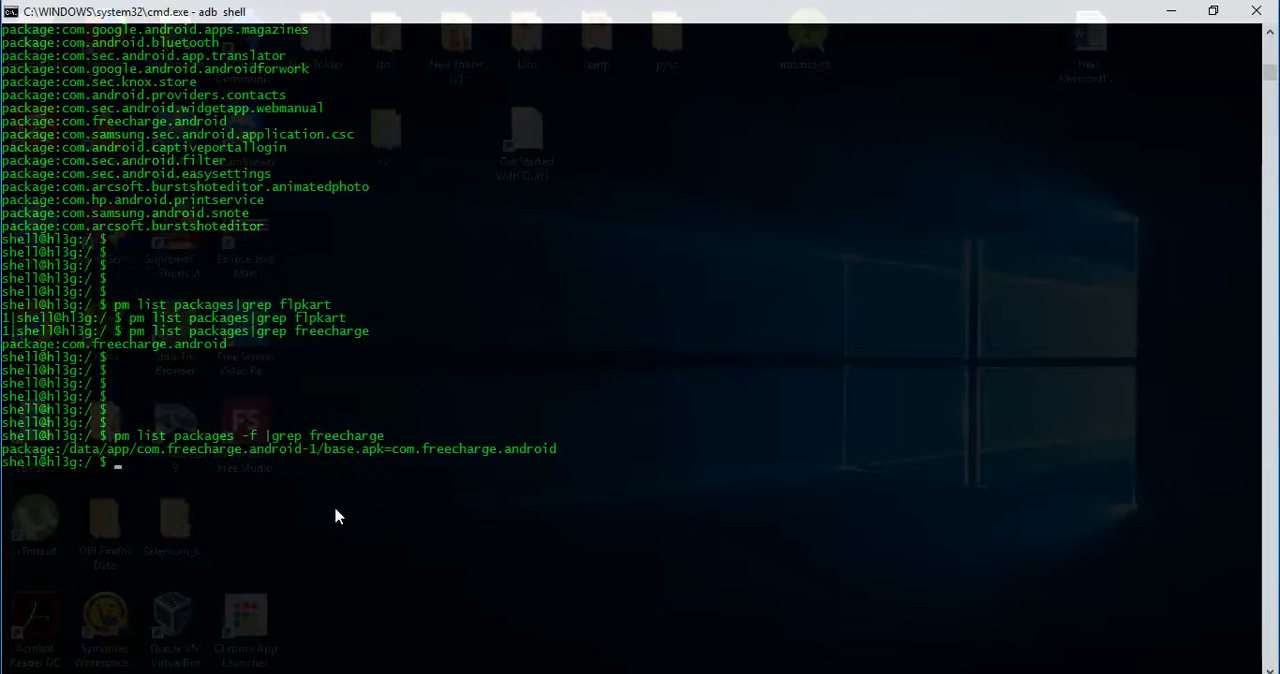
Type exit to leave the adb shell
type("exit")
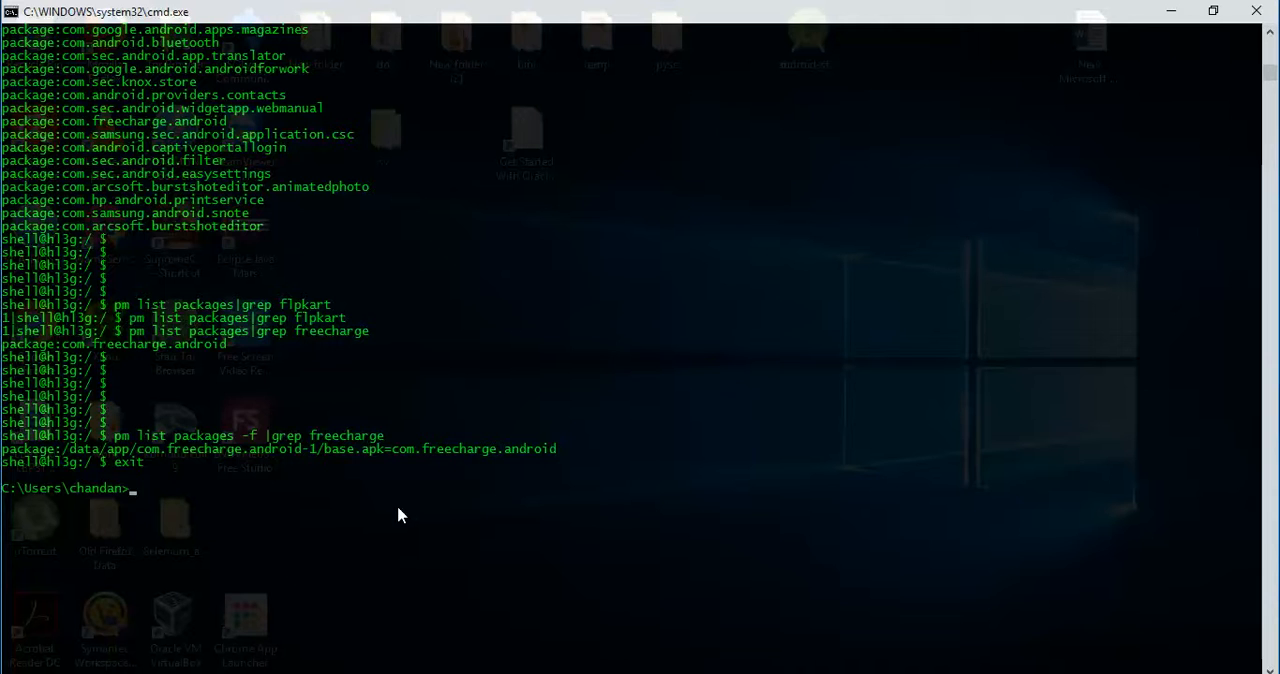
mouse_move(616, 644)
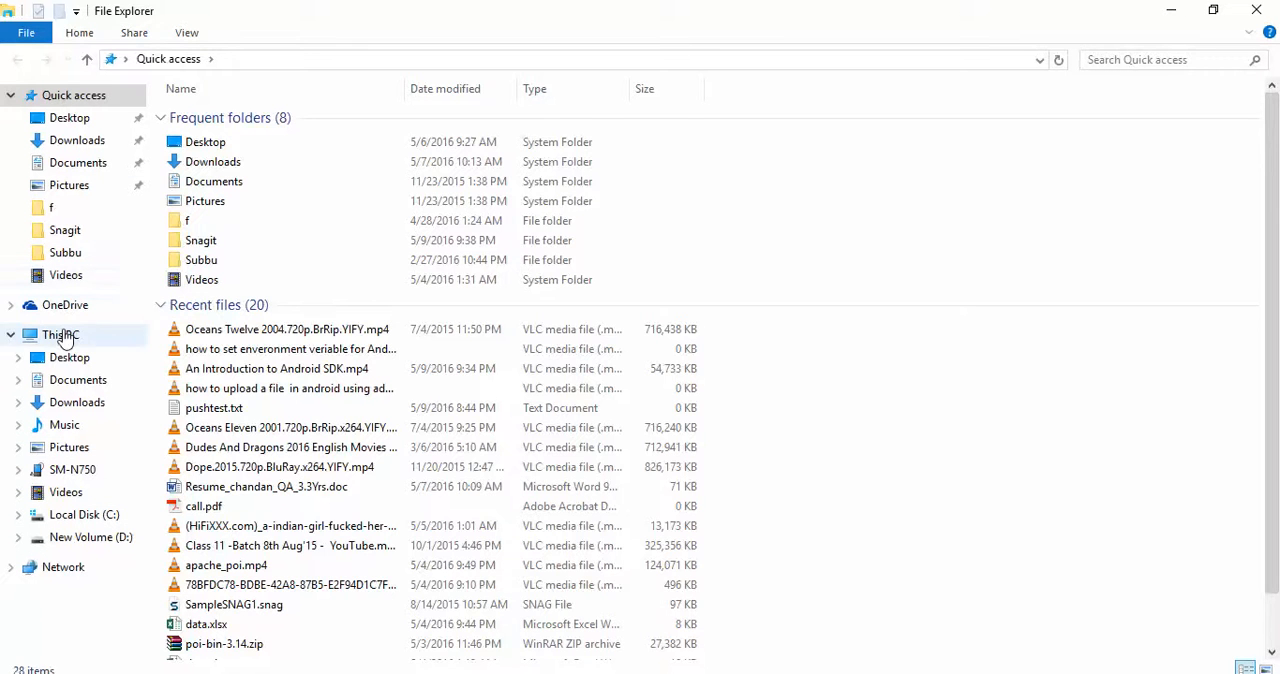
Browse This PC to New Volume (D:) and open its test folder
left_click(60, 334)
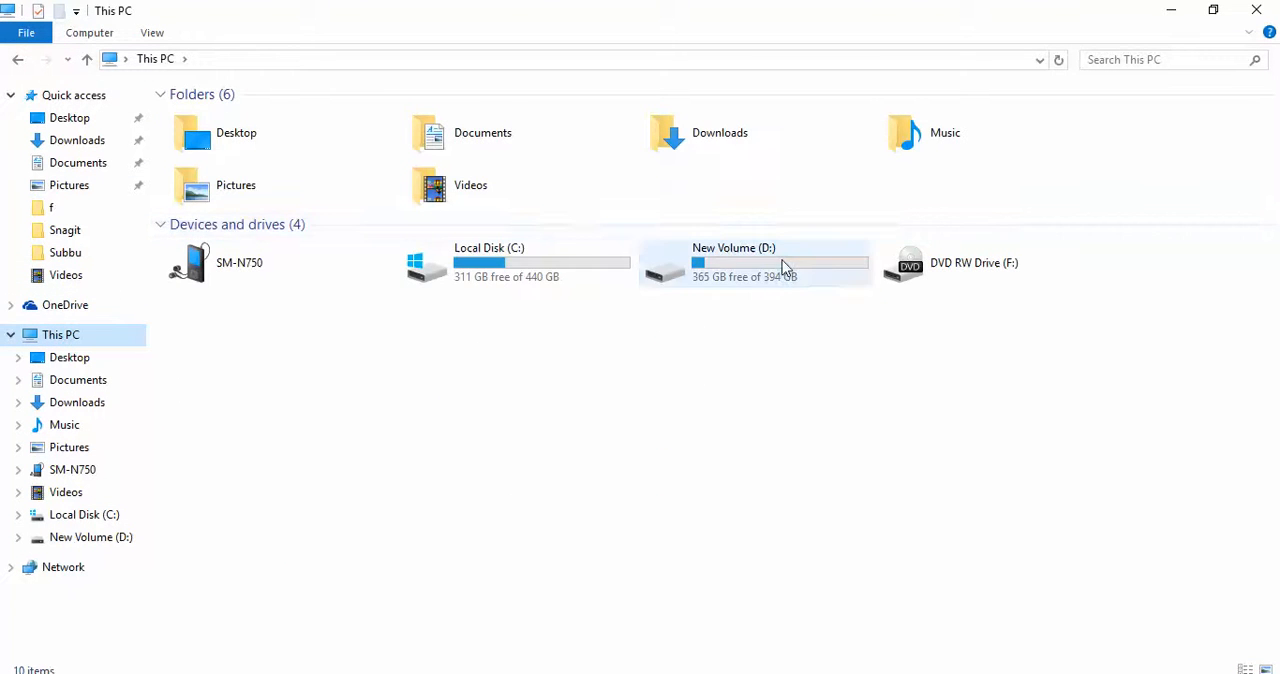
double_click(733, 262)
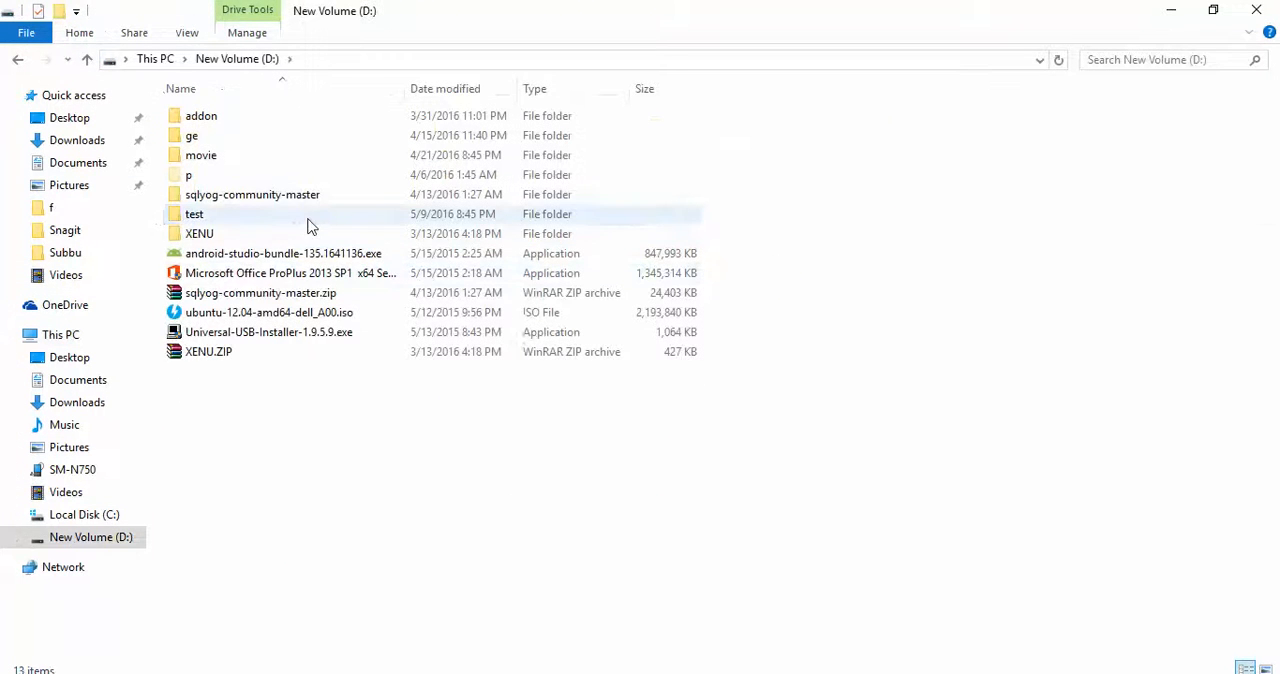
double_click(194, 214)
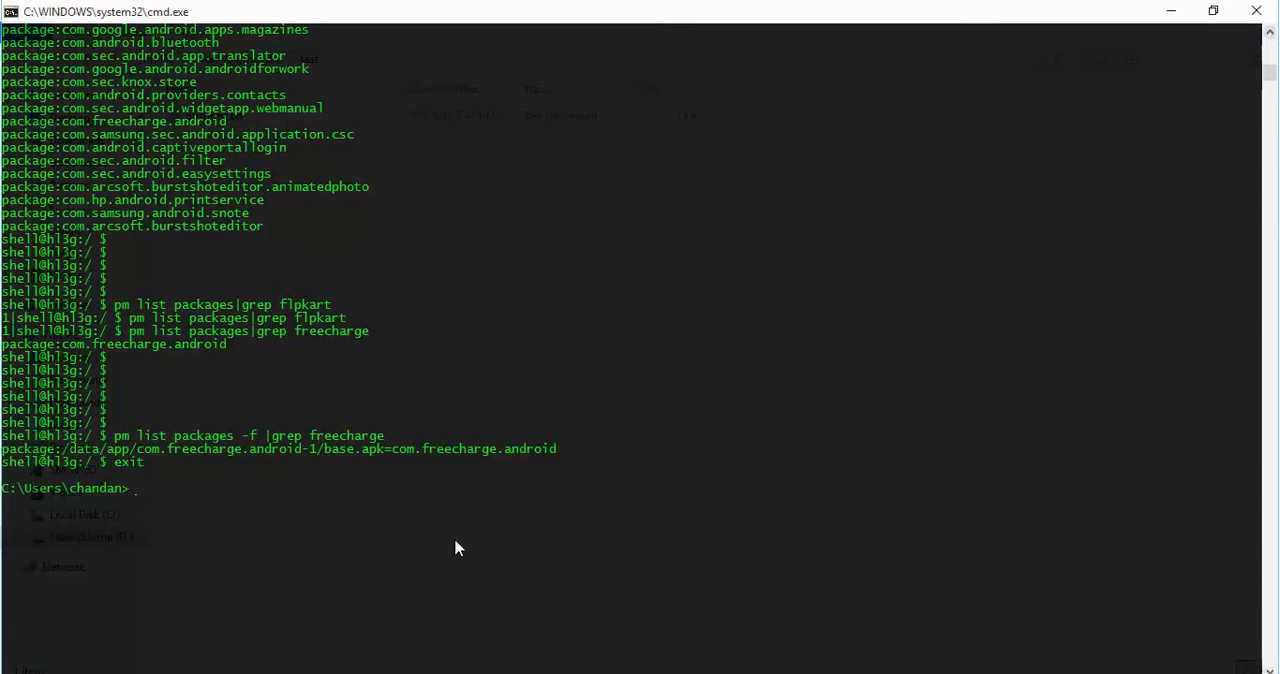
Run 'adb pull /data/app/com.freecharge.android-1/base.apk D:\test'
type("adb")
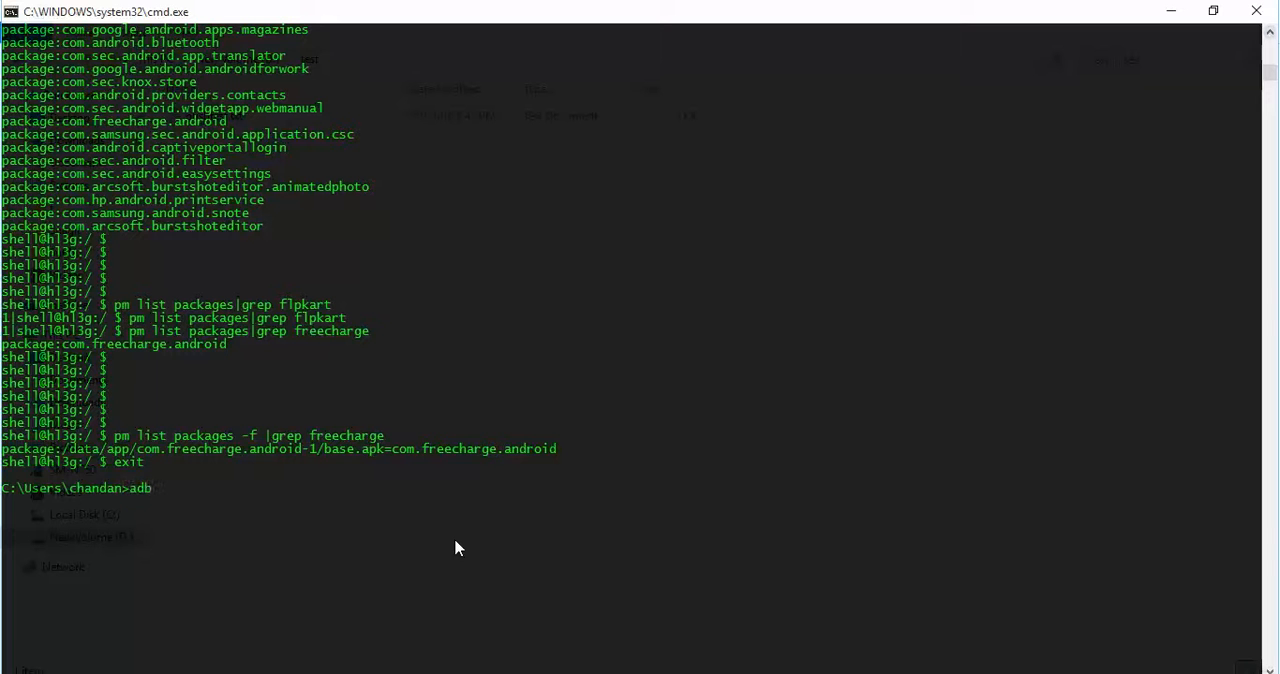
type("p")
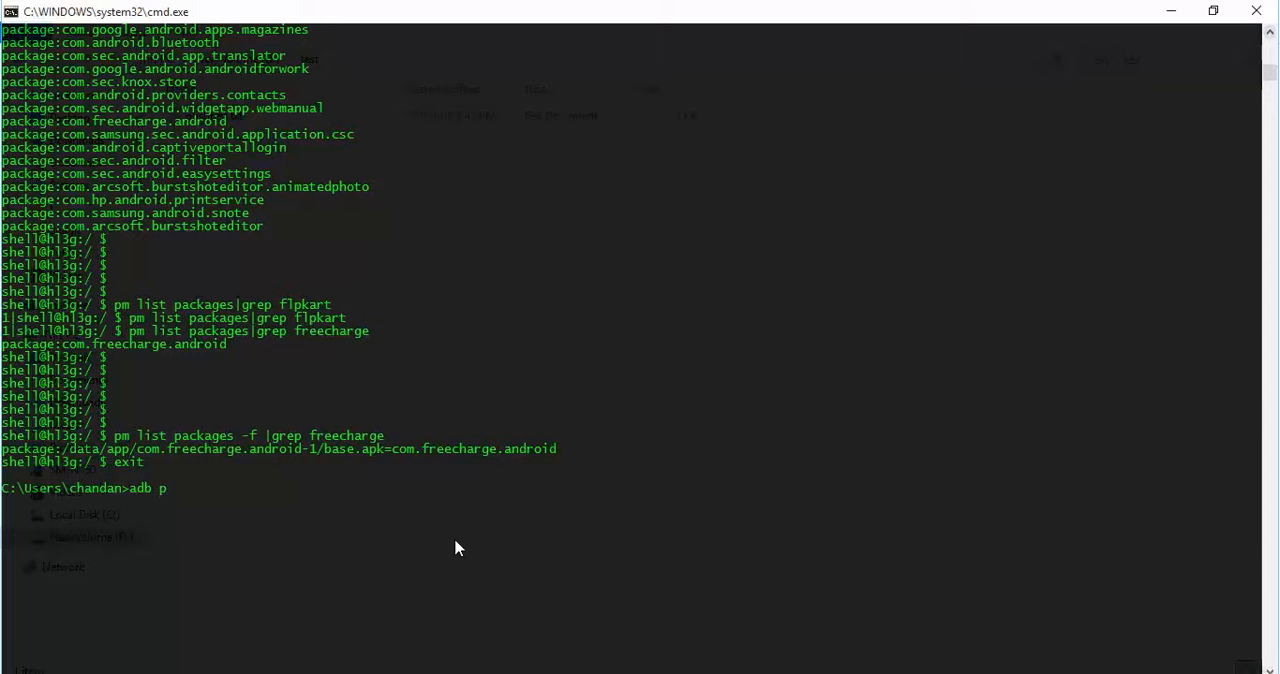
key("Backspace")
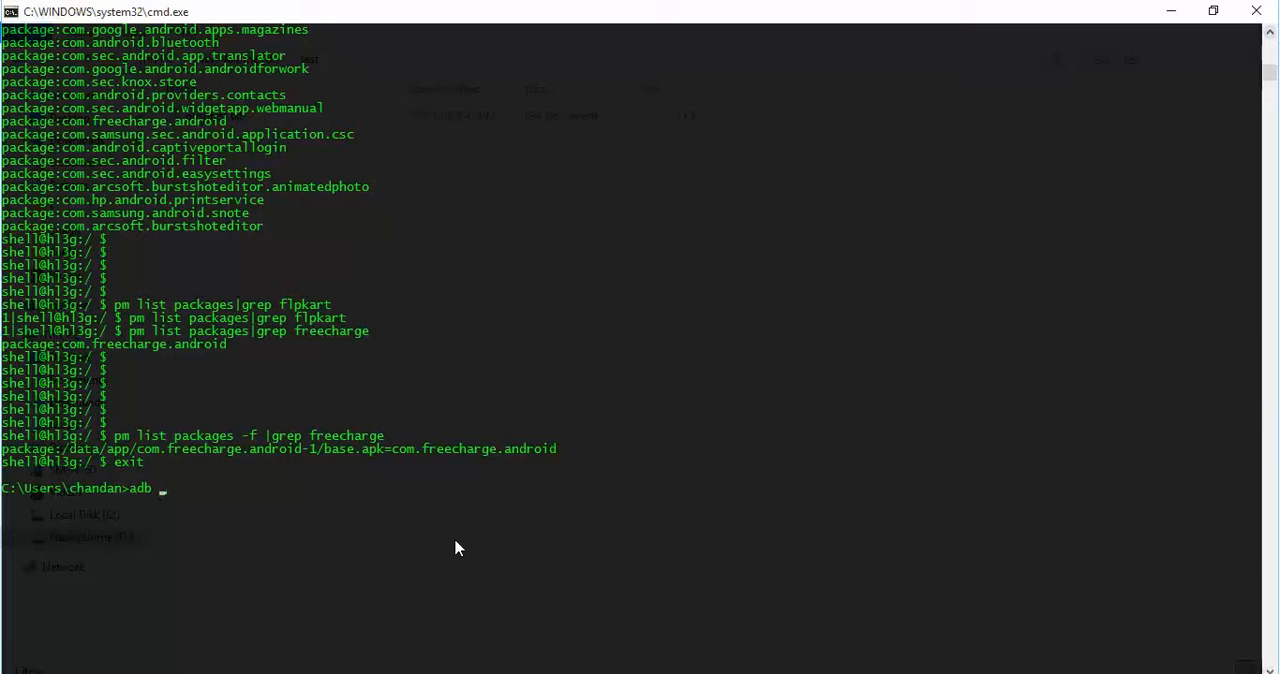
type("pu")
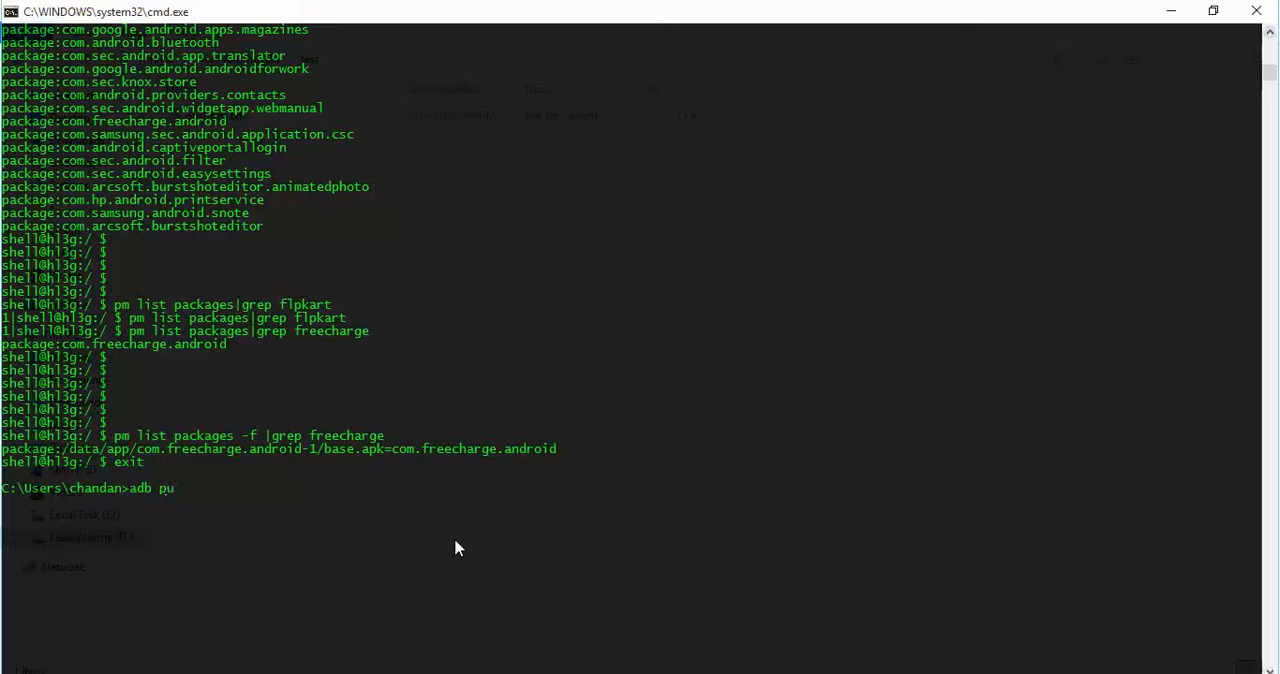
type("ll")
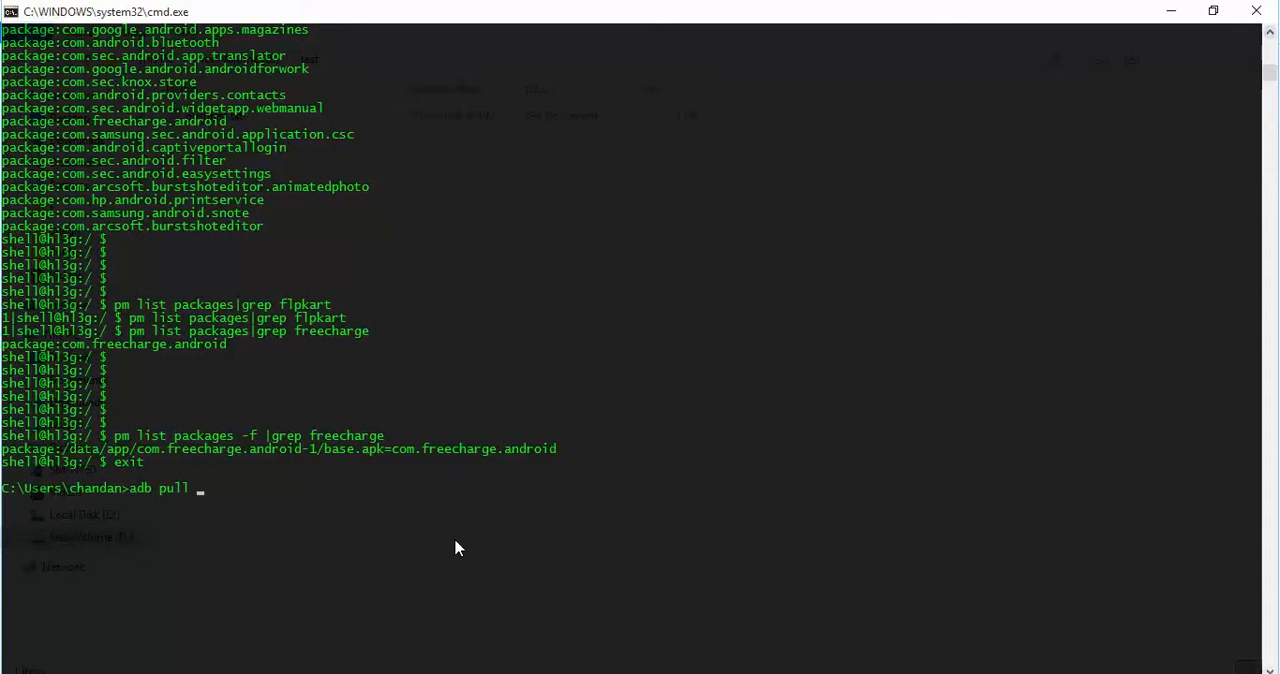
type("/data/app/com.freecharge.android-1/base.apk")
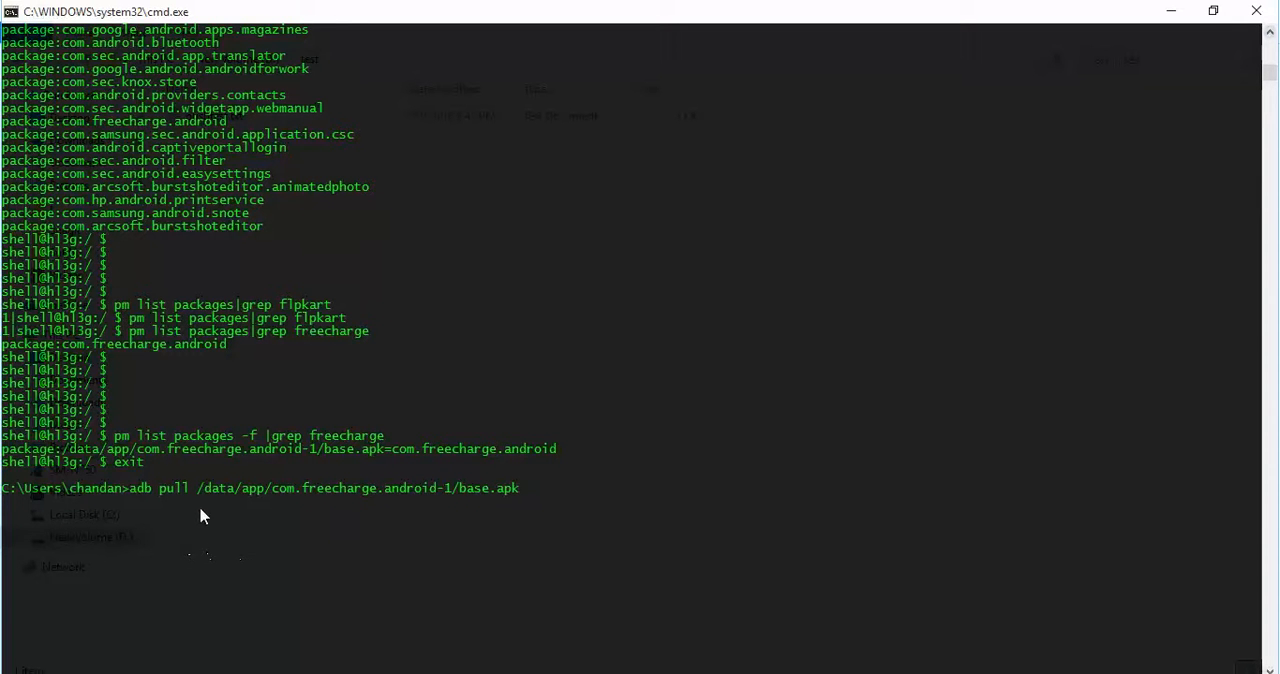
mouse_move(202, 498)
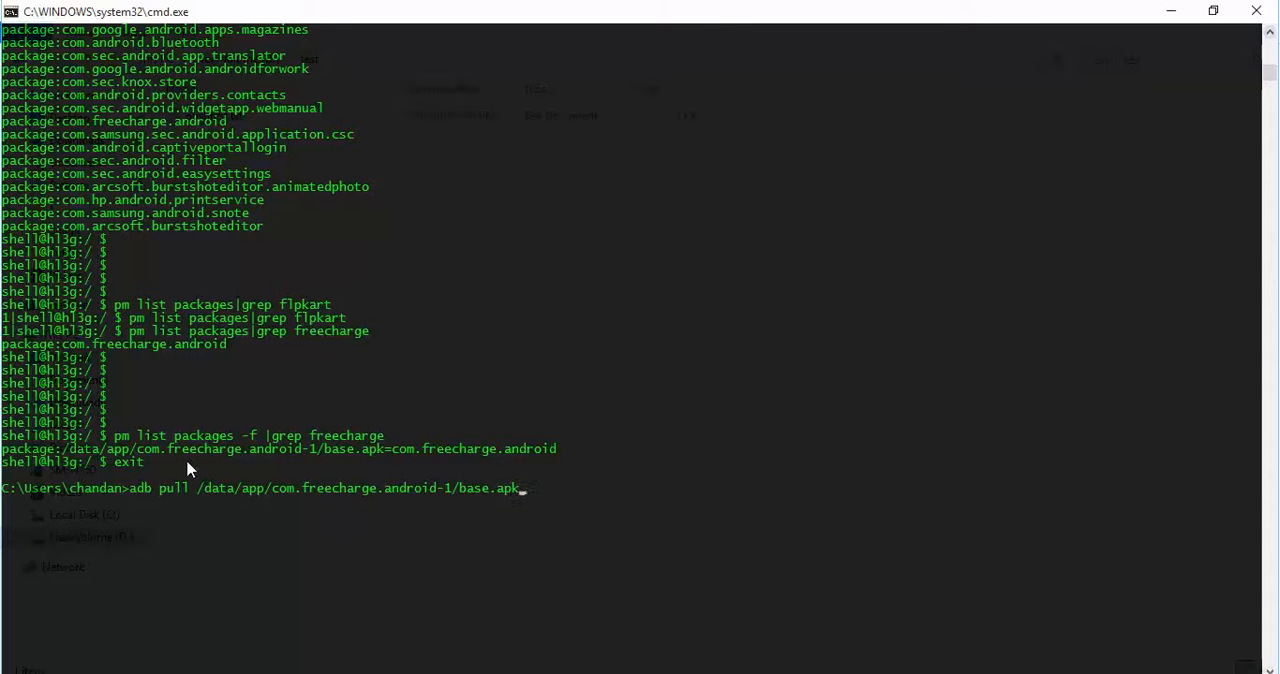
mouse_move(557, 513)
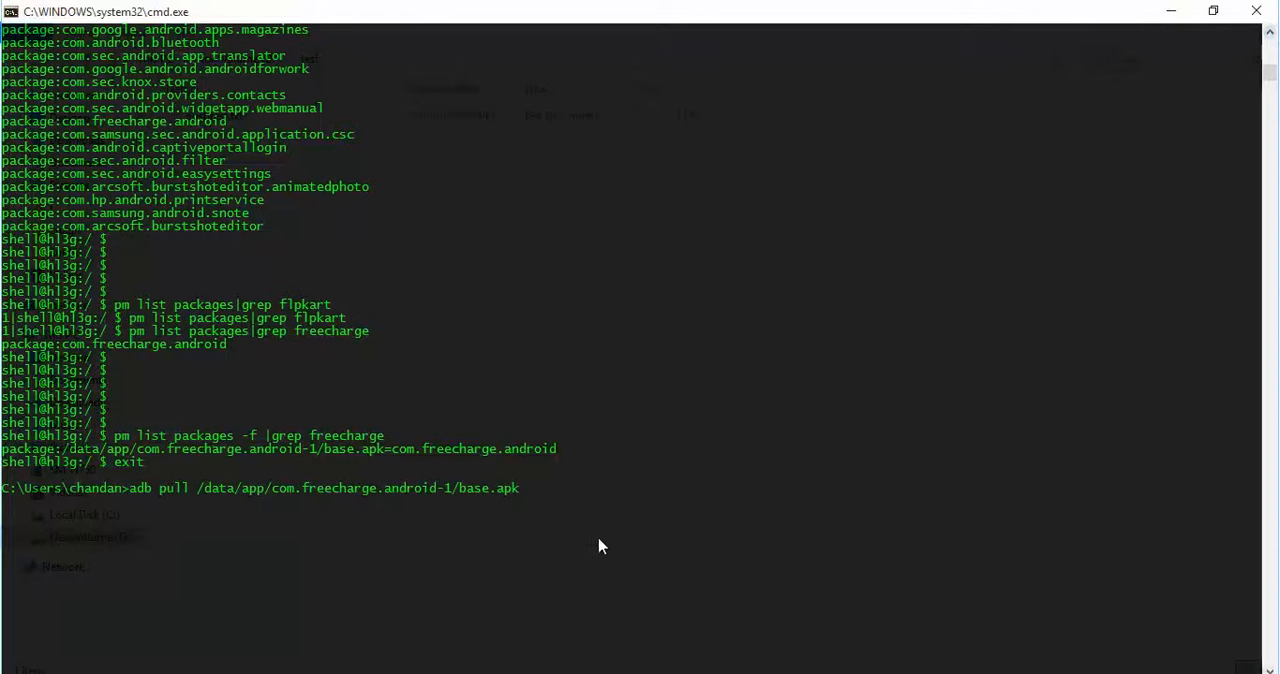
type("D:\\test")
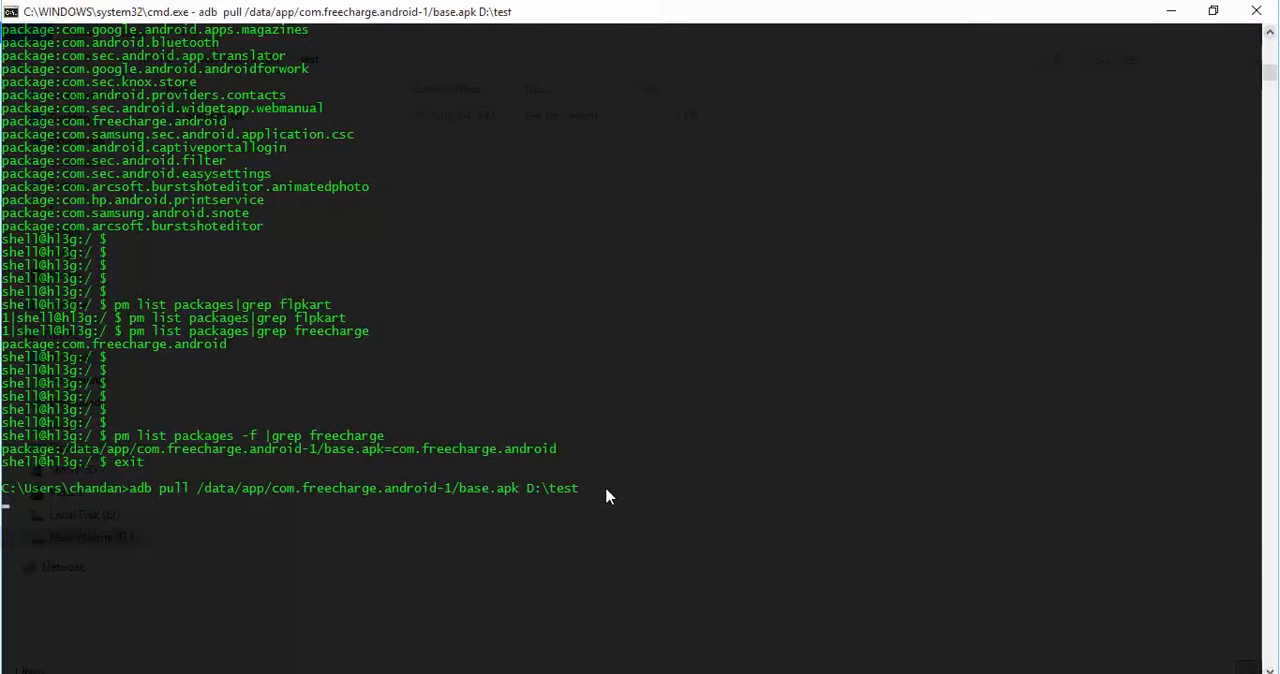
key("Return")
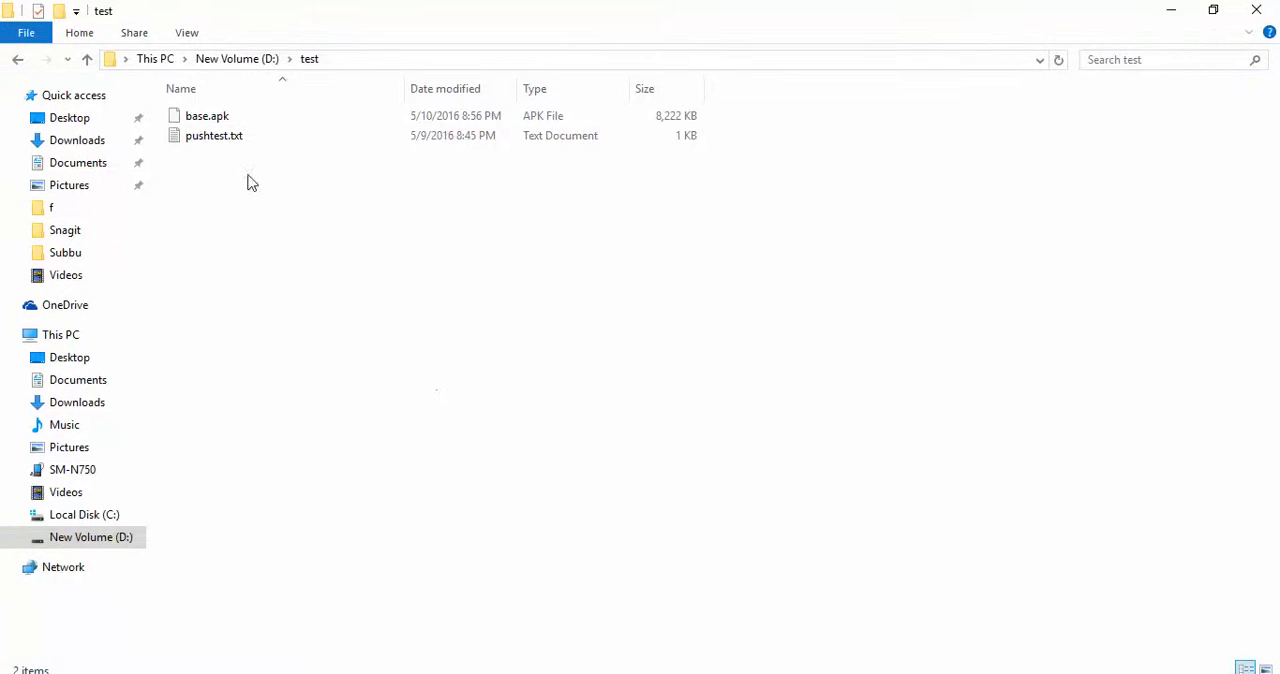
Select base.apk (8,222 KB) in D:\test, then bring Command Prompt back
left_click(207, 115)
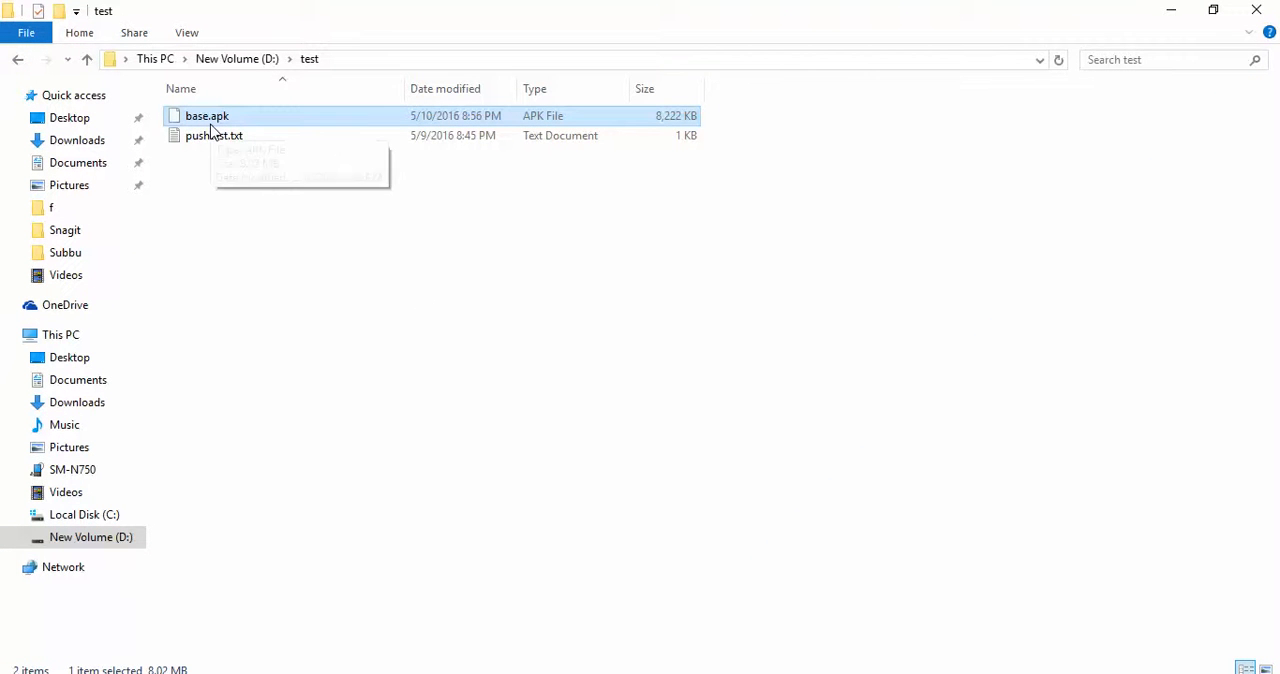
mouse_move(248, 133)
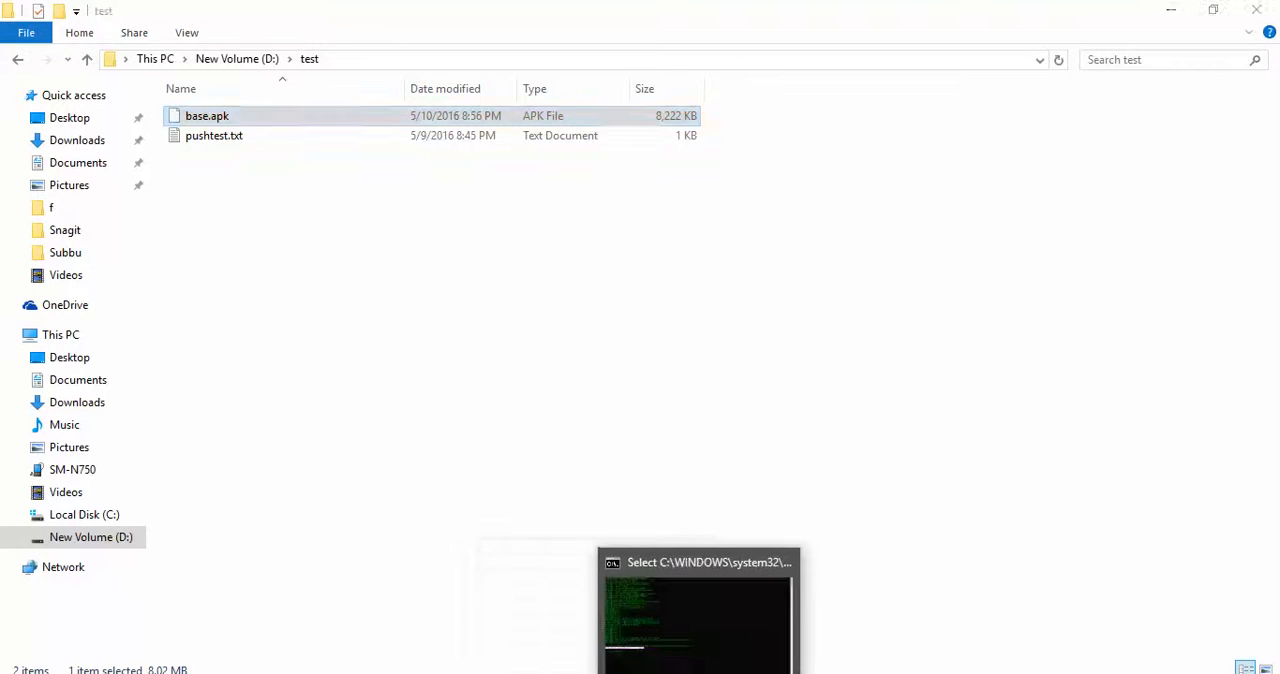
left_click(697, 610)
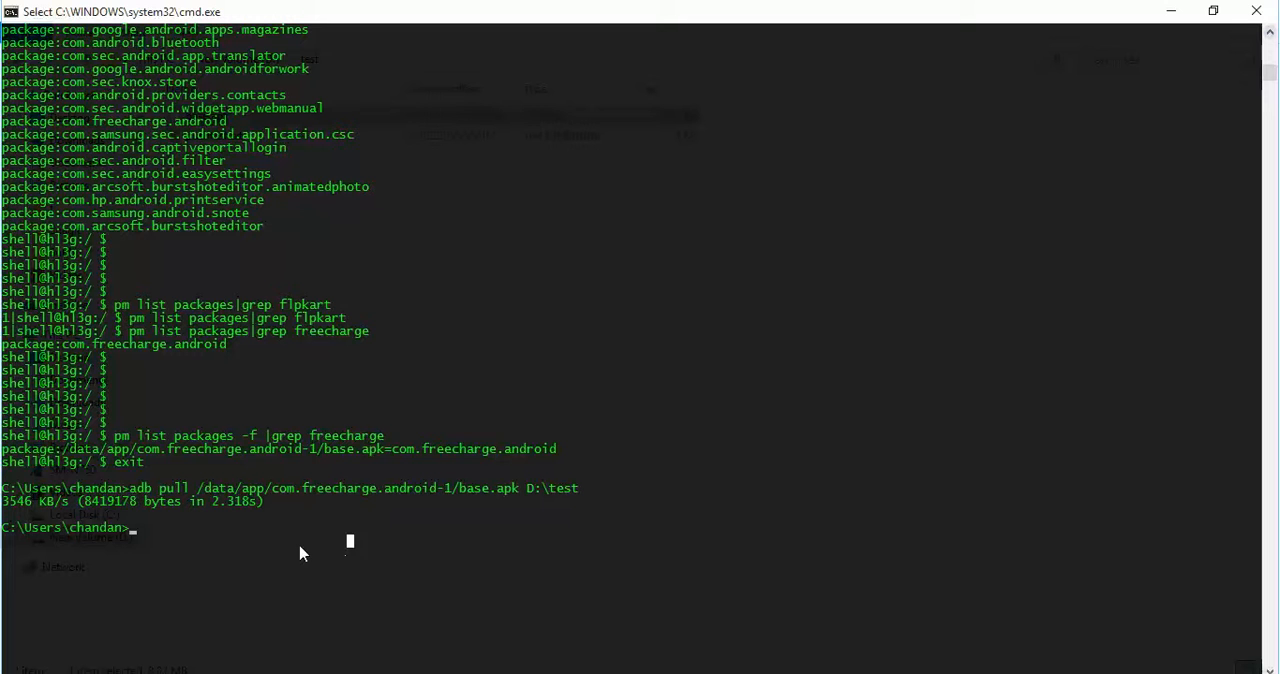
mouse_move(209, 545)
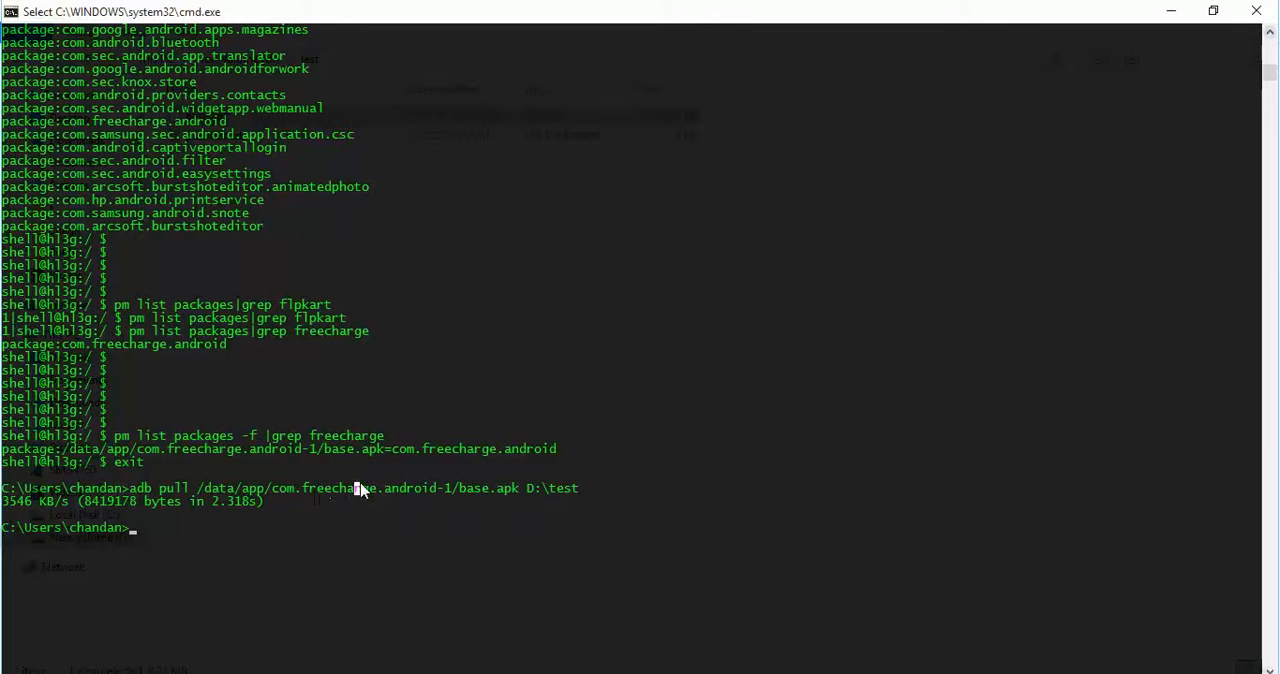
double_click(325, 488)
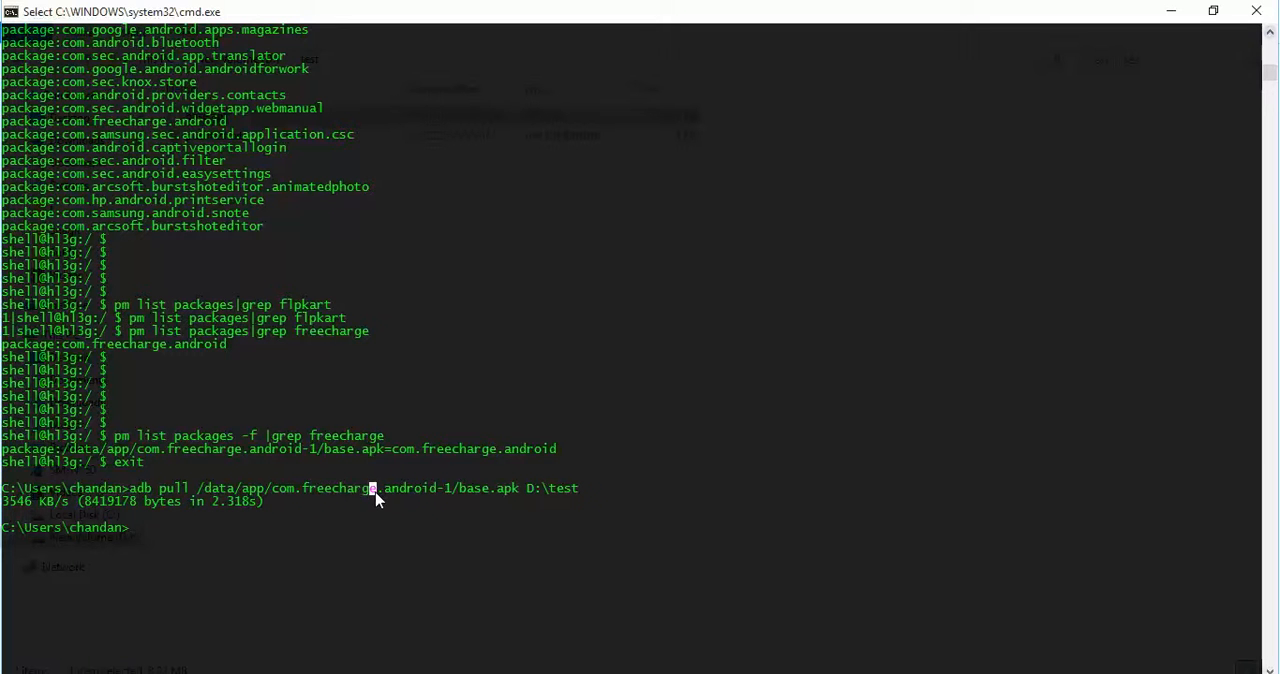
mouse_move(308, 495)
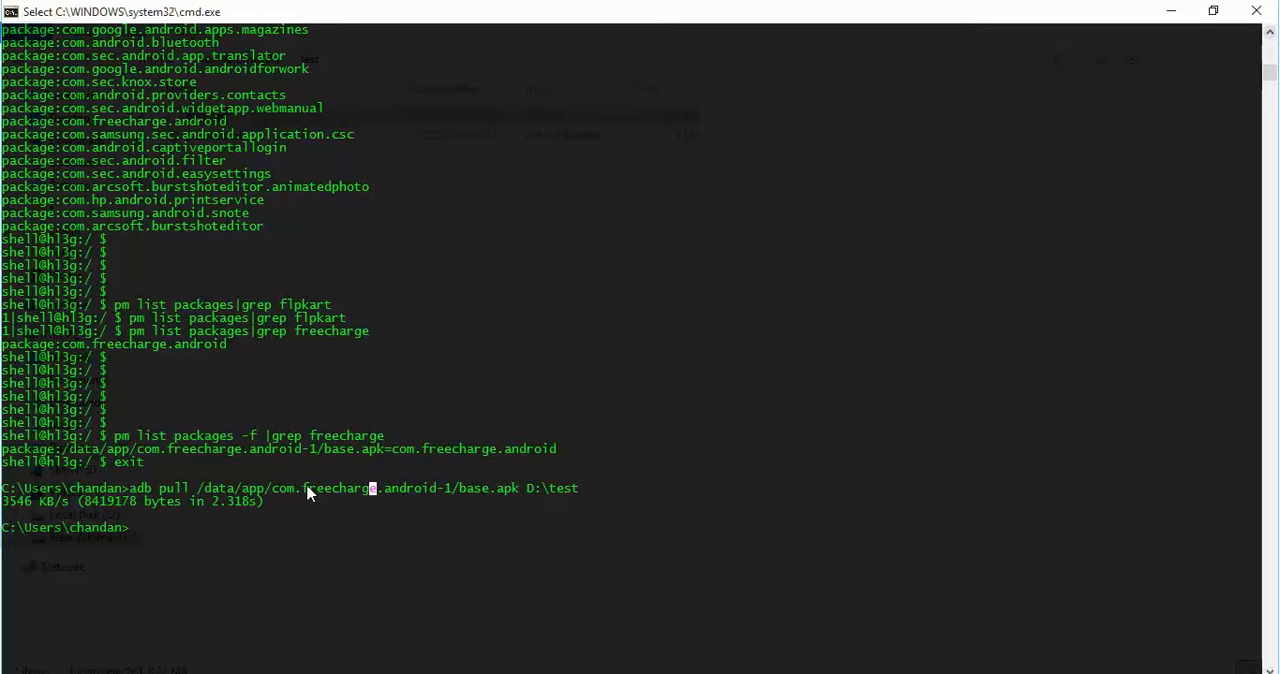
double_click(337, 488)
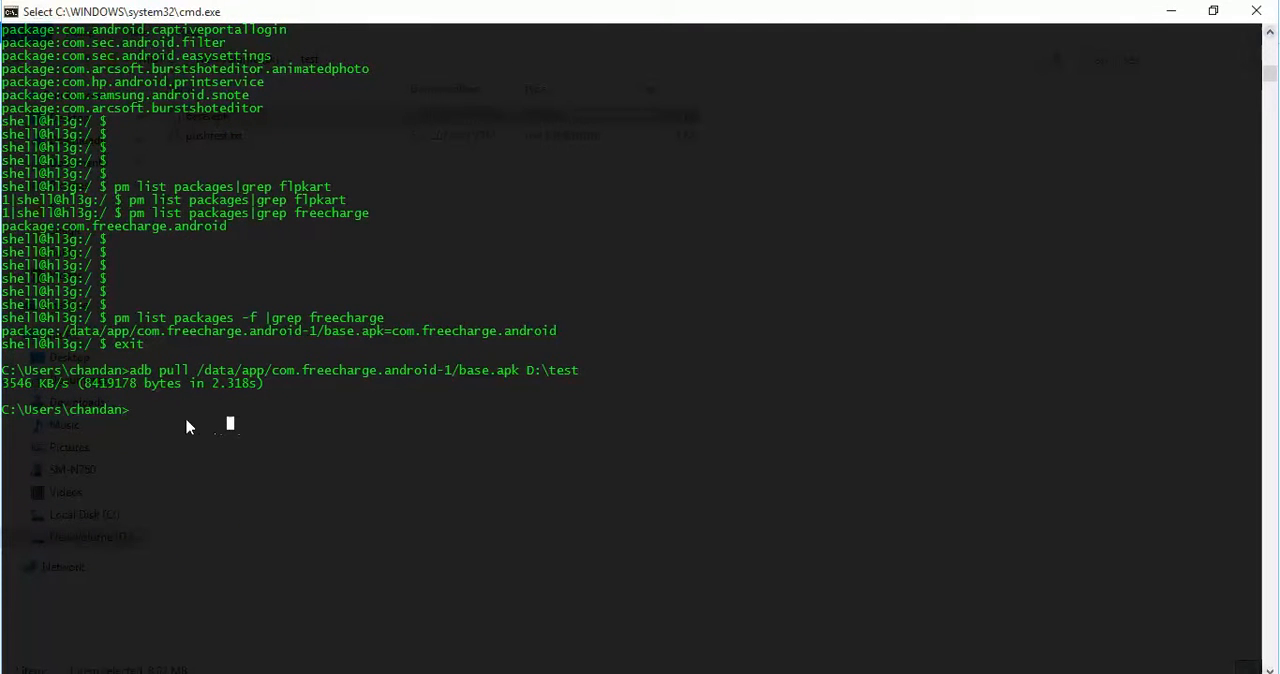
mouse_move(142, 421)
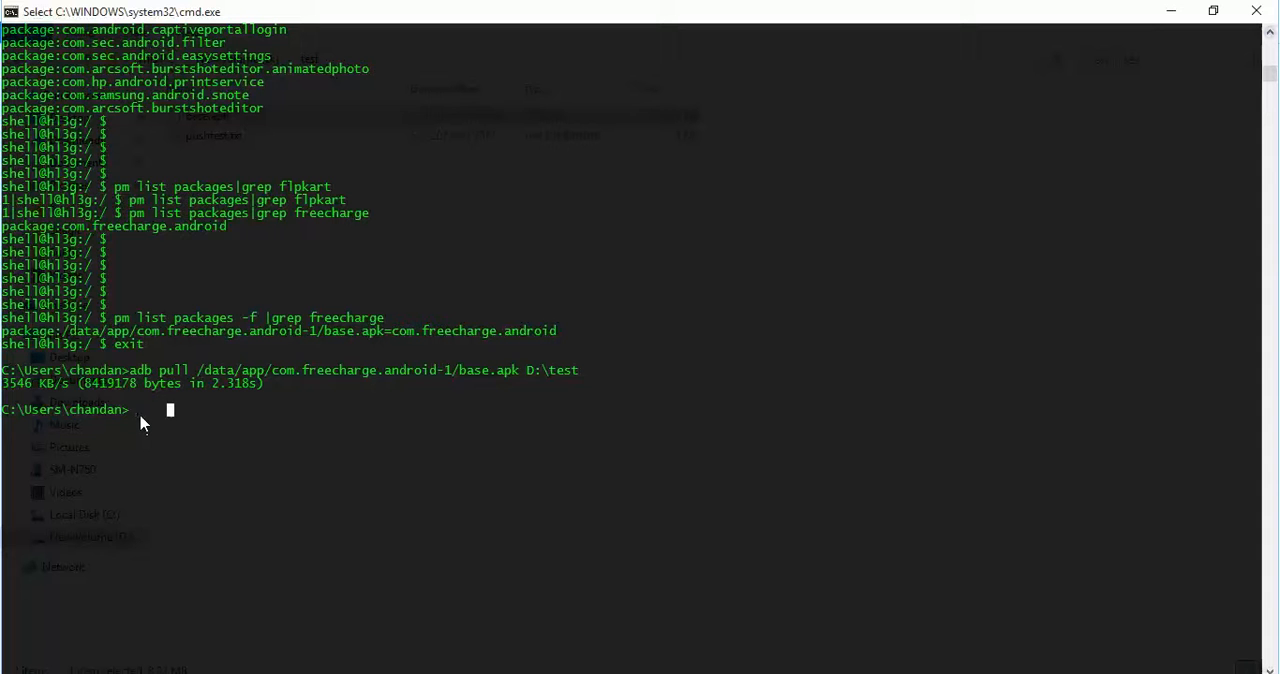
mouse_move(163, 425)
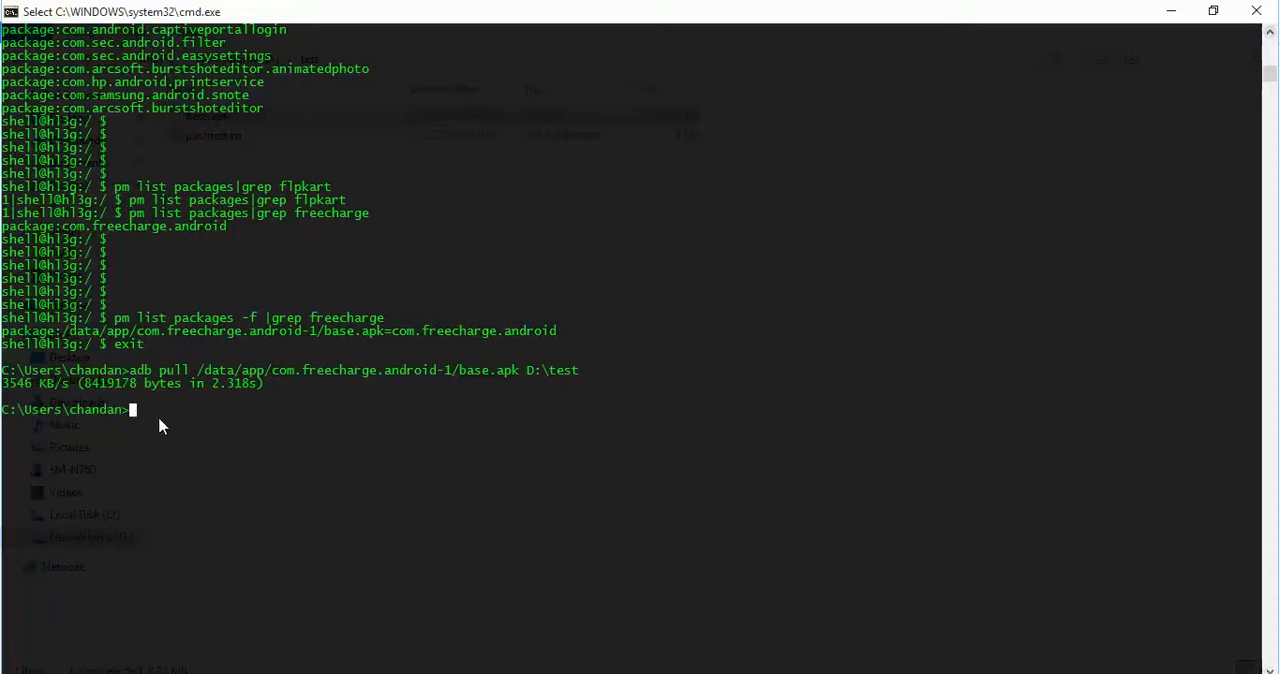
mouse_move(1090, 245)
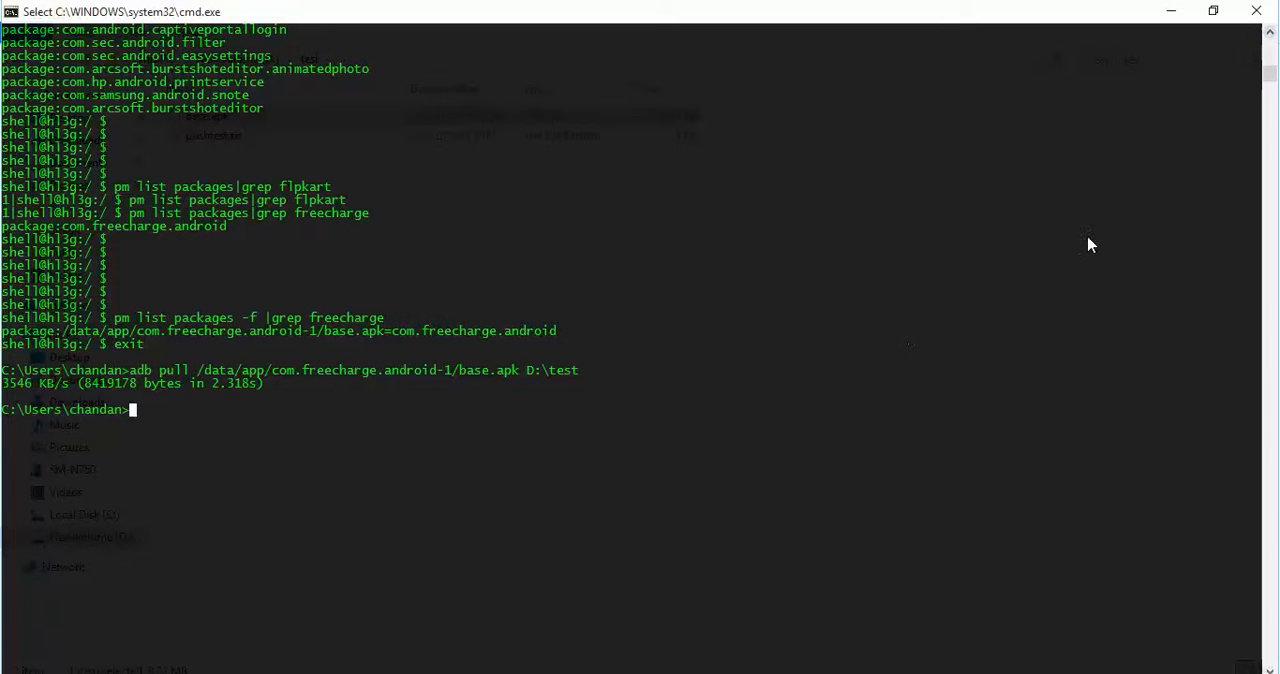
mouse_move(420, 491)
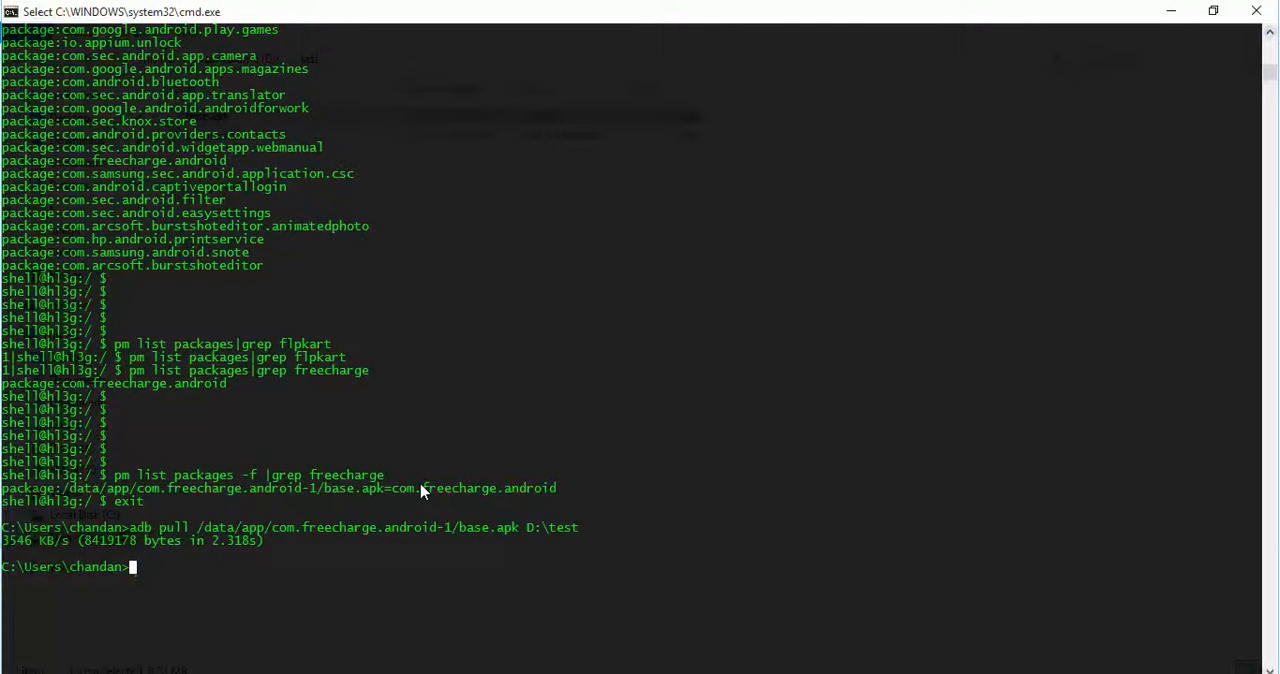
scroll("up", 3)
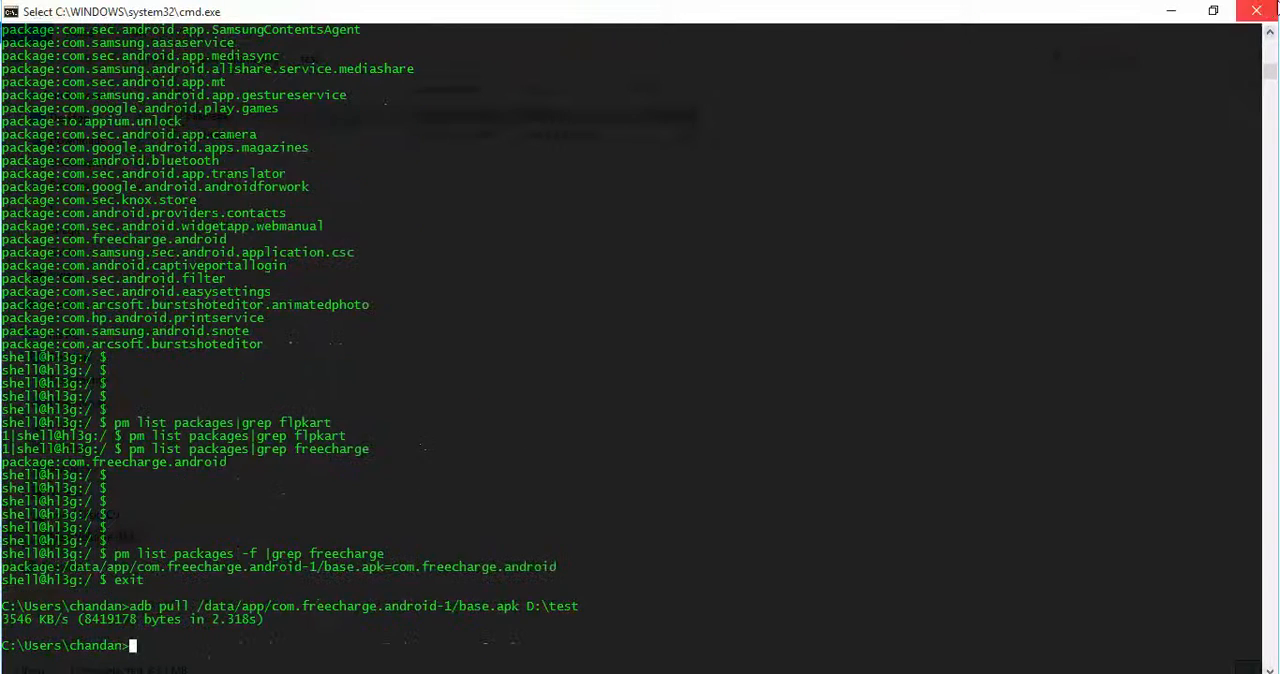
mouse_move(1258, 11)
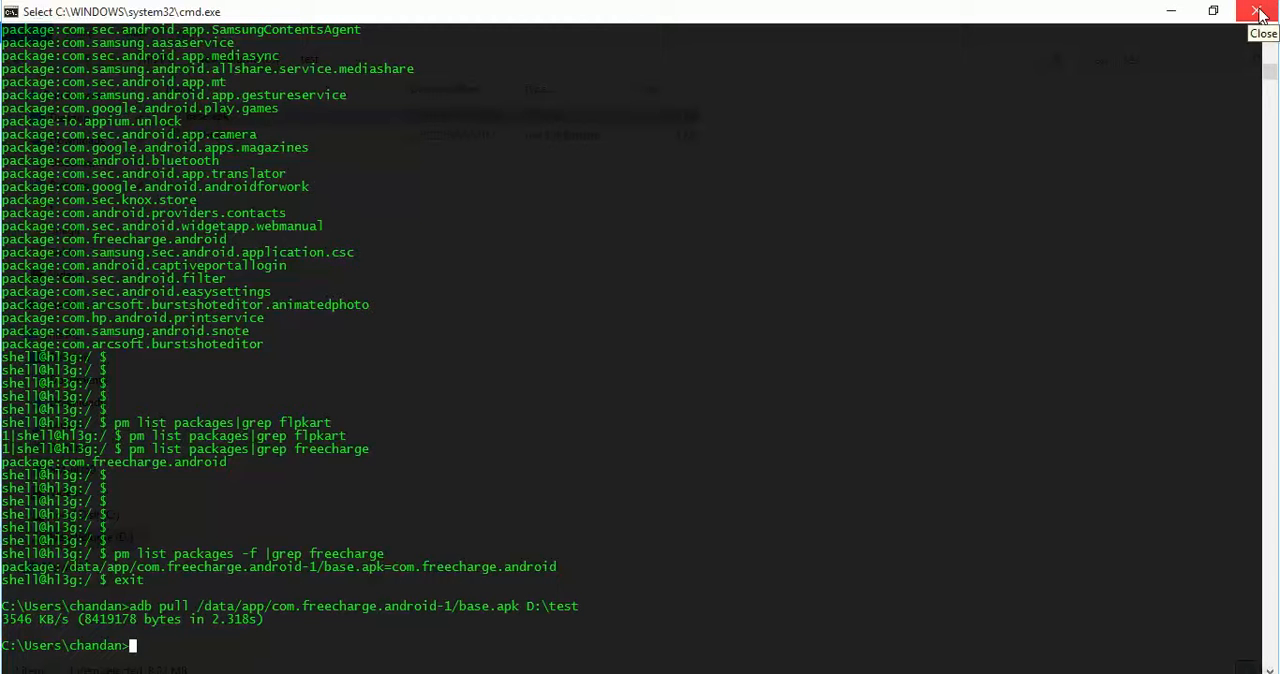